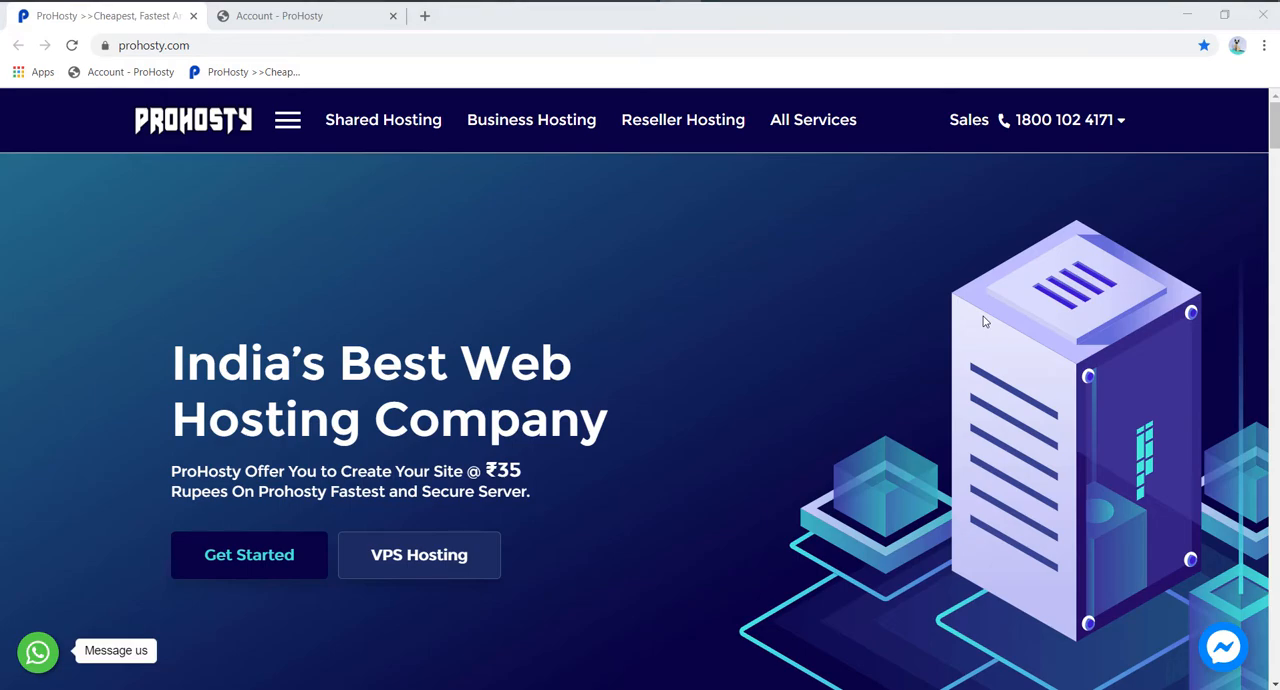
mouse_move(432, 140)
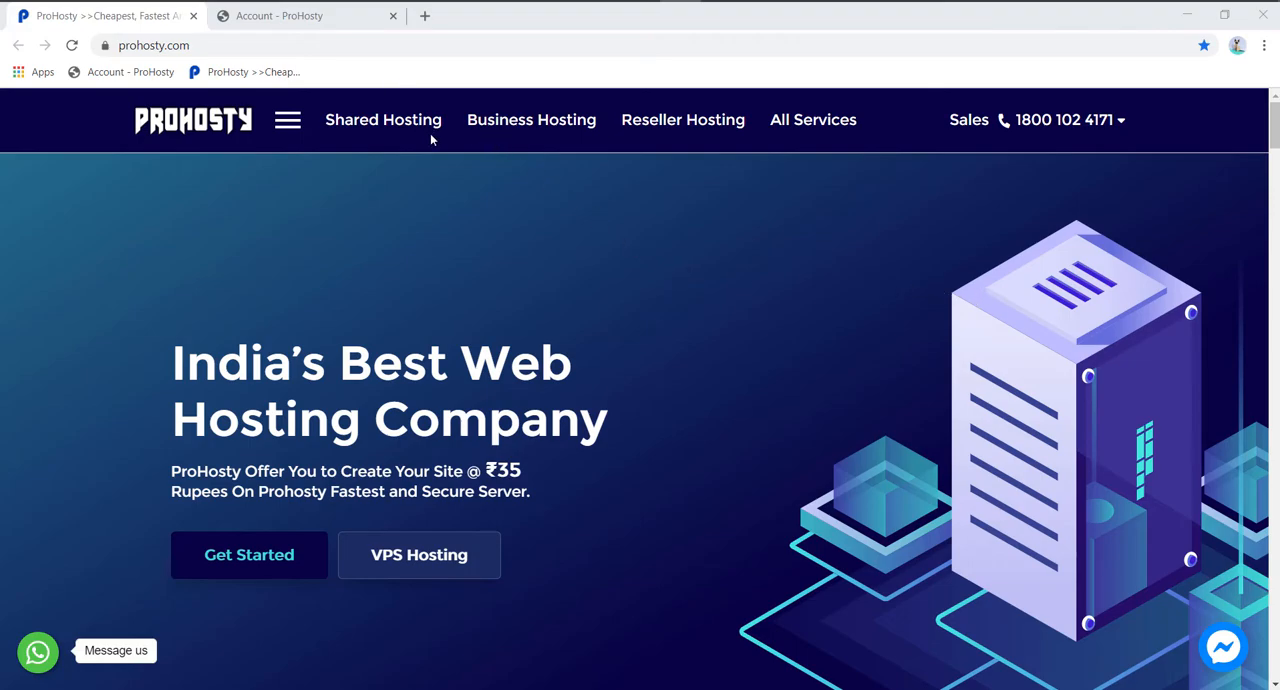
- Go to Active Hosting and manage the prohostydemo.xyz Pro shared hosting account
click(300, 16)
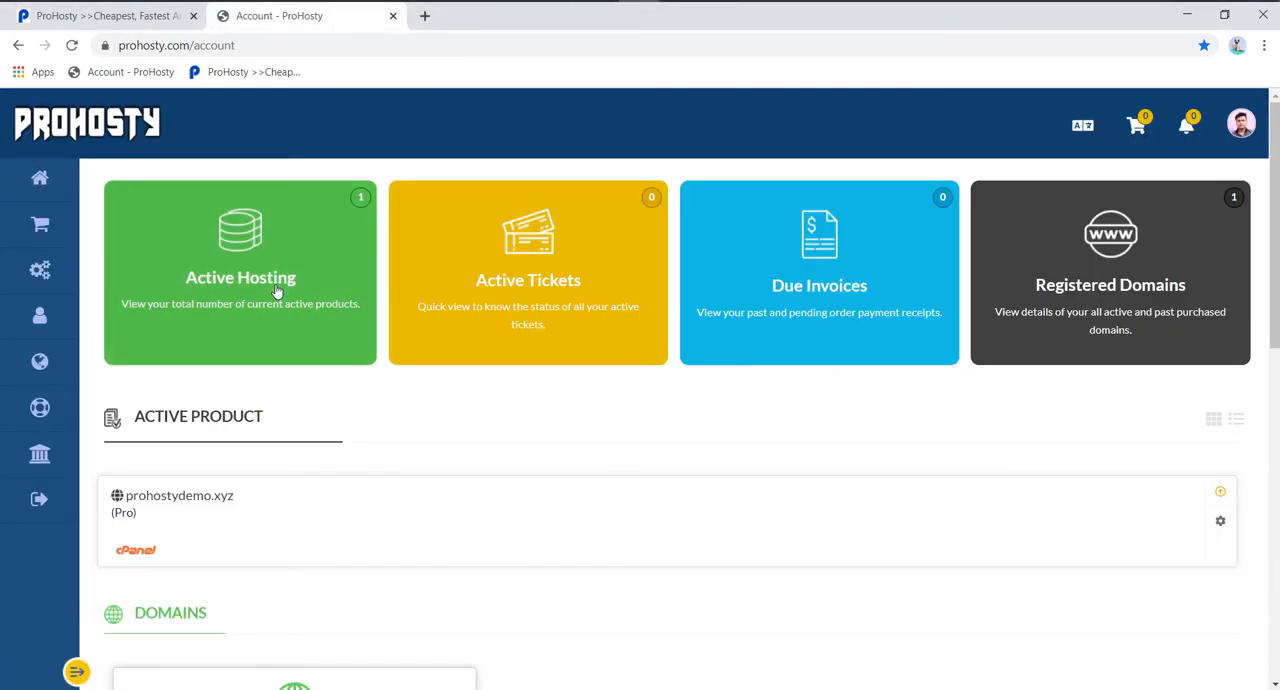
click(240, 272)
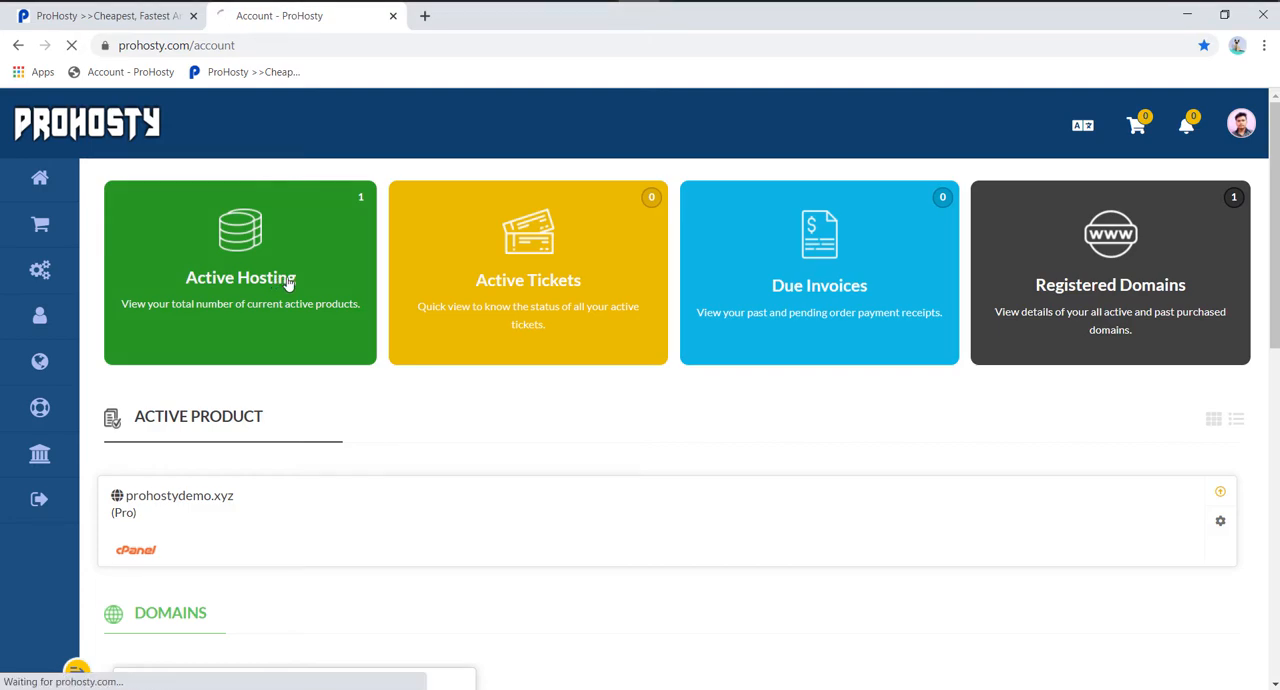
click(240, 272)
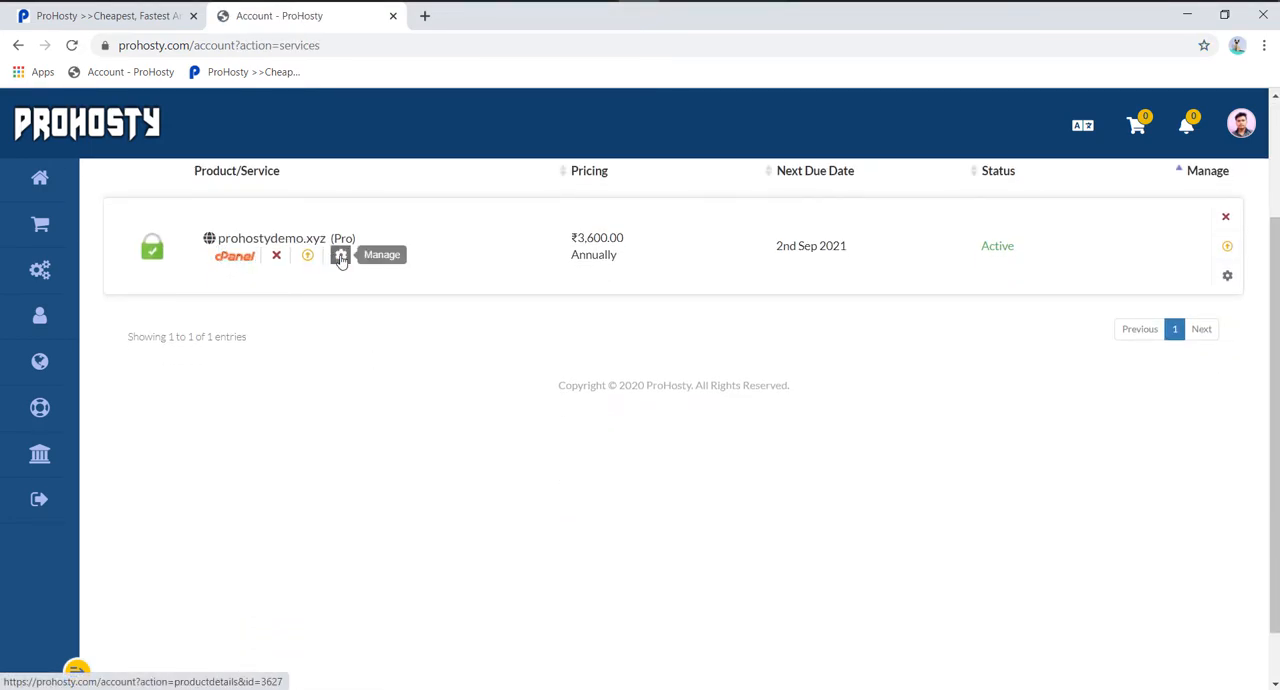
click(340, 256)
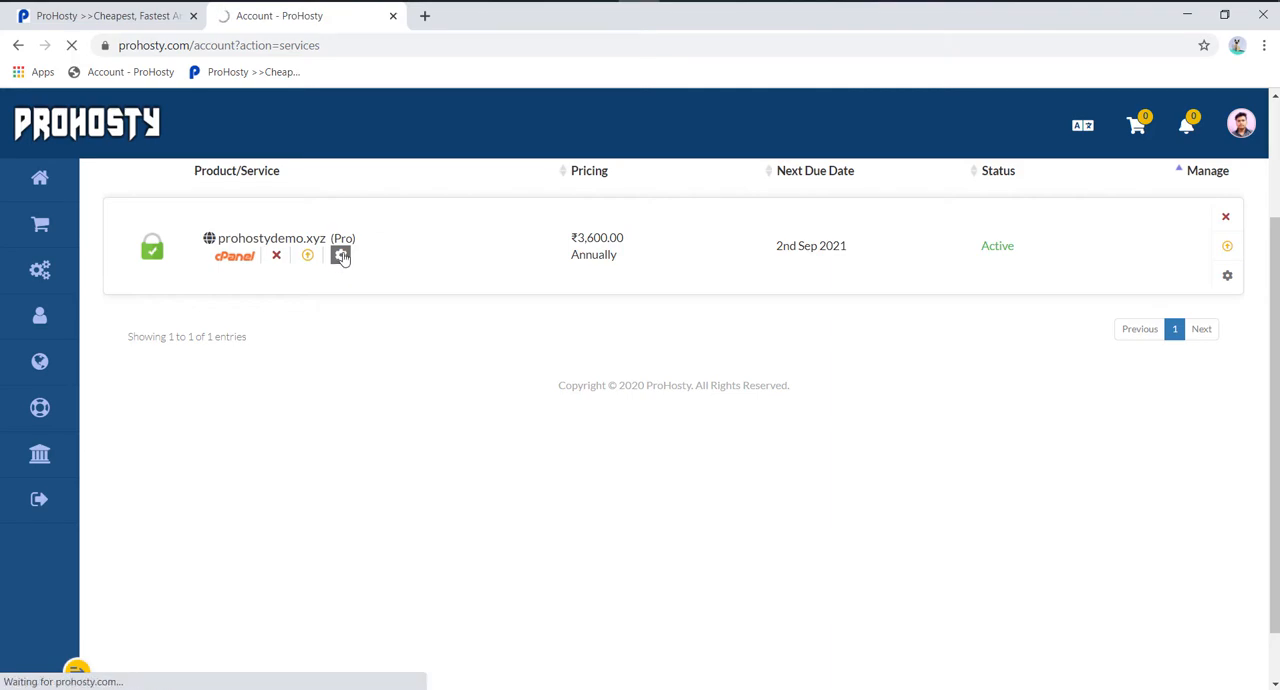
click(340, 254)
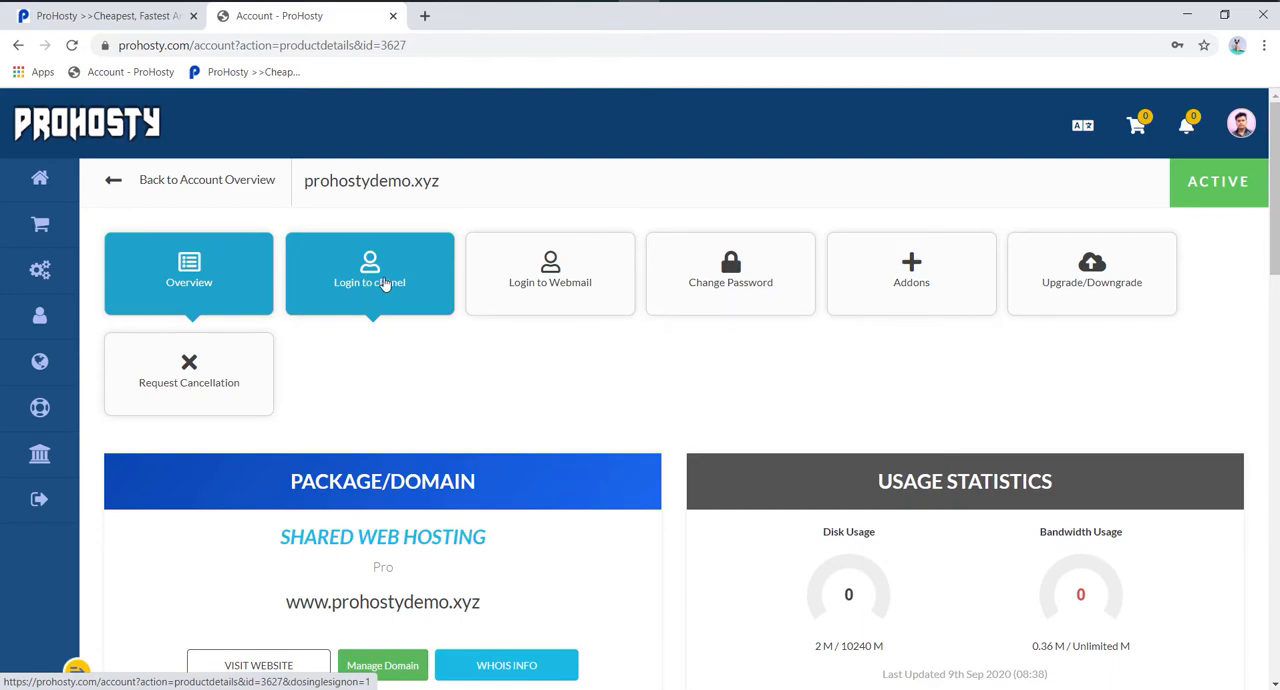
scroll(down, 3)
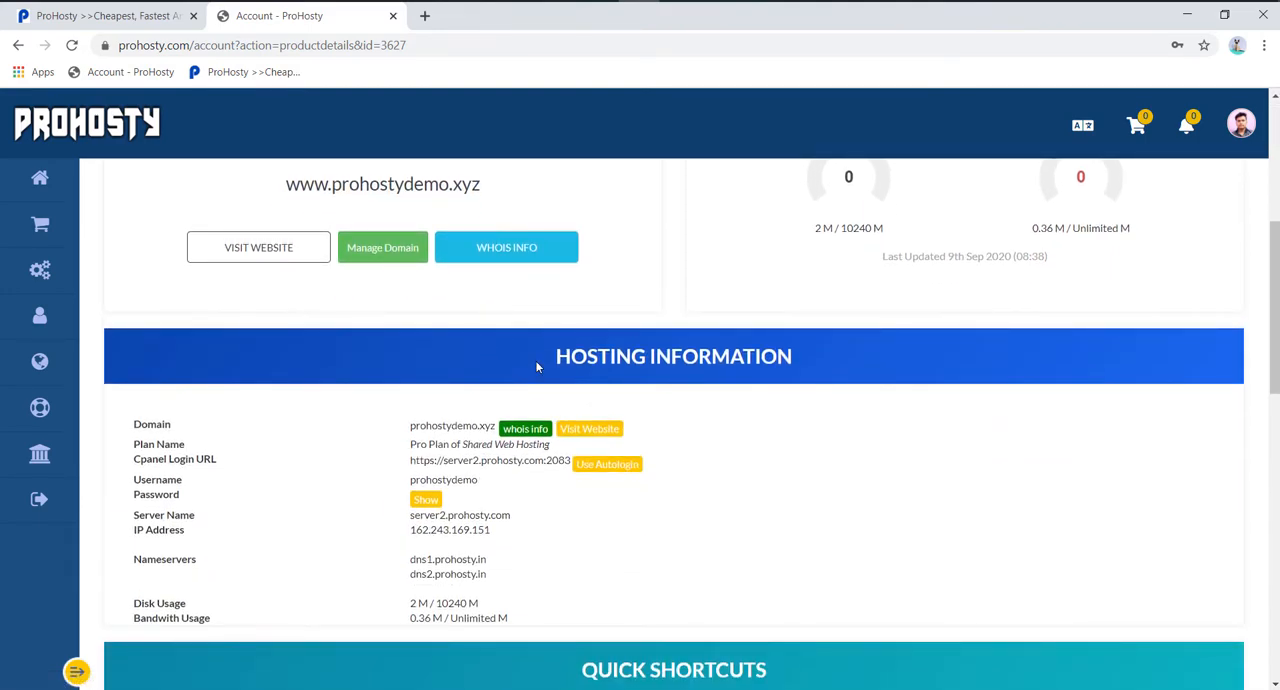
scroll(down, 3)
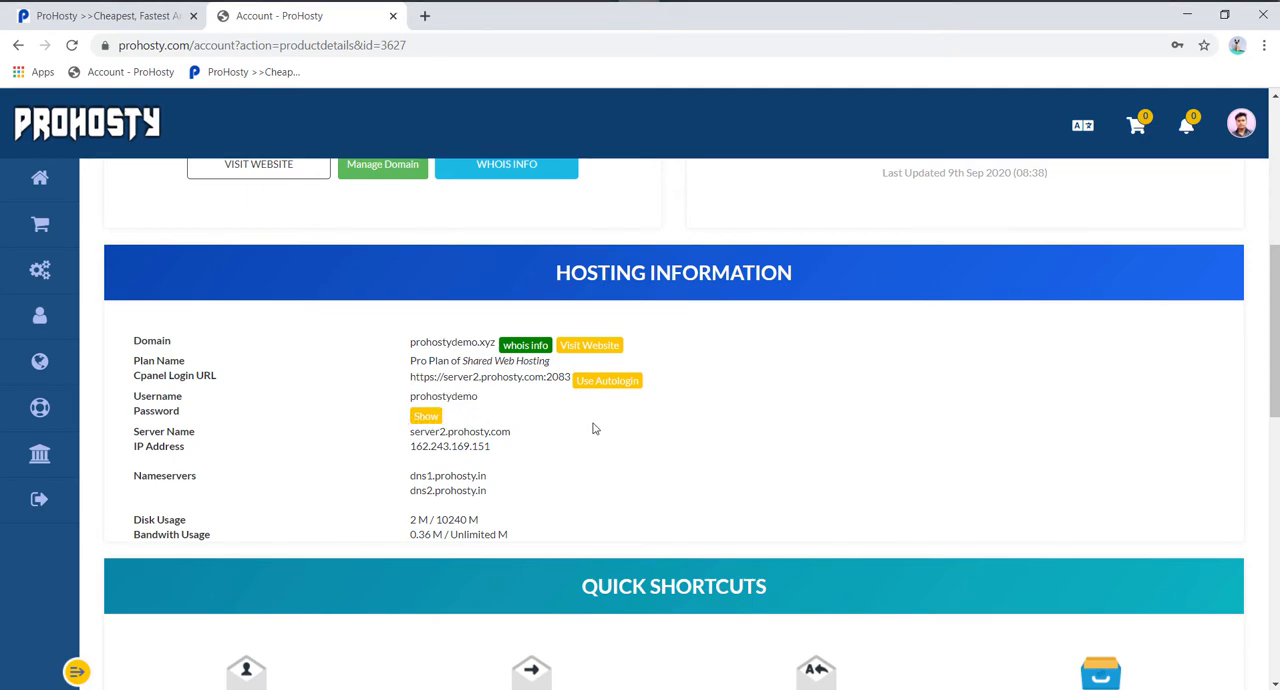
mouse_move(588, 414)
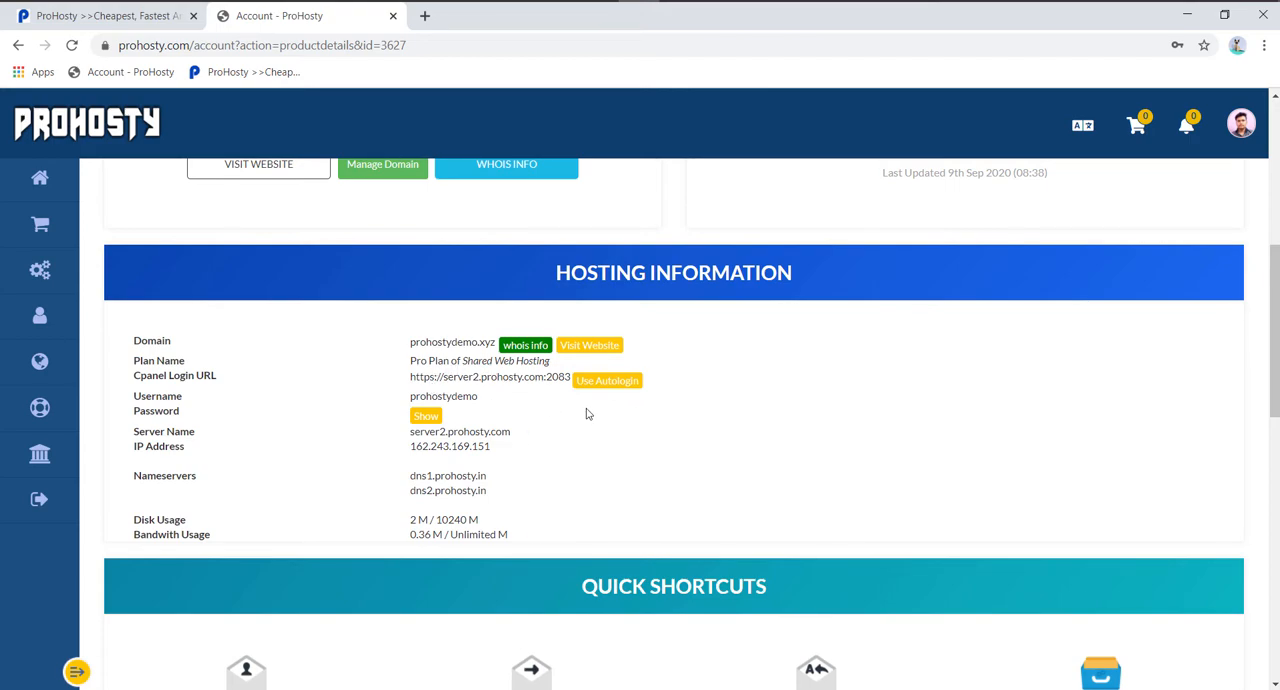
mouse_move(544, 394)
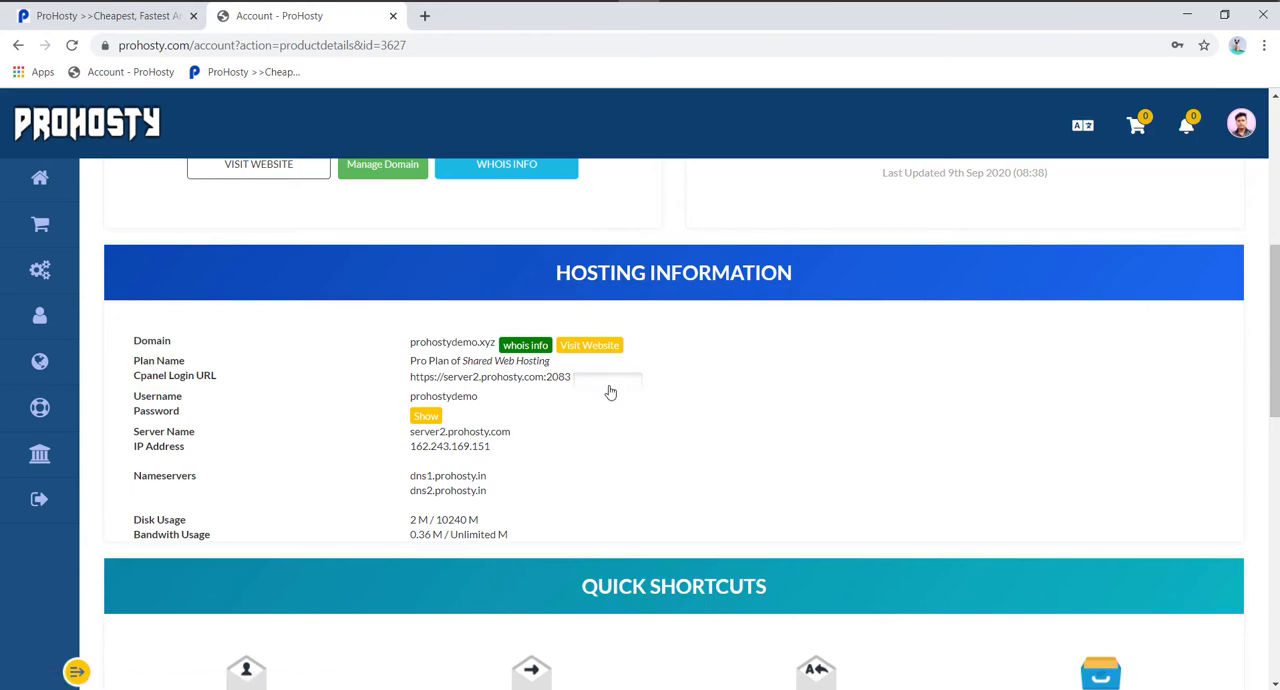
- Autologin to cPanel, search 'sof' and launch the Softaculous Apps Installer
click(488, 376)
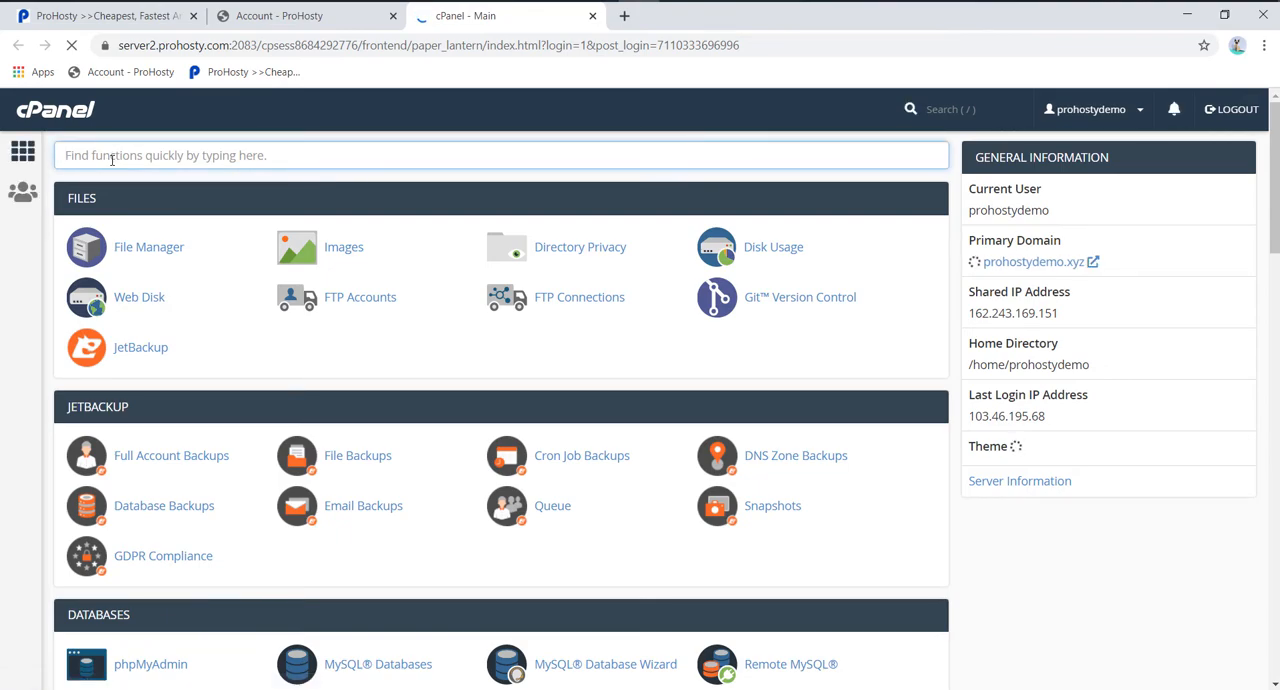
text(sof)
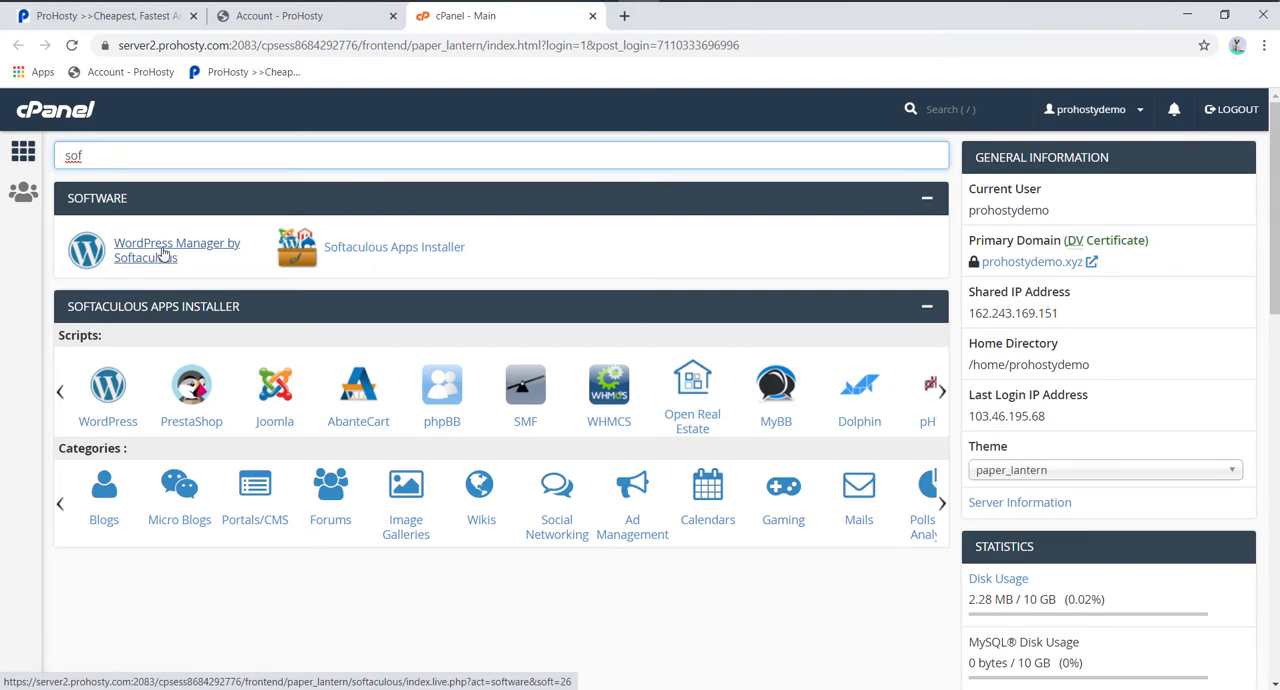
mouse_move(318, 260)
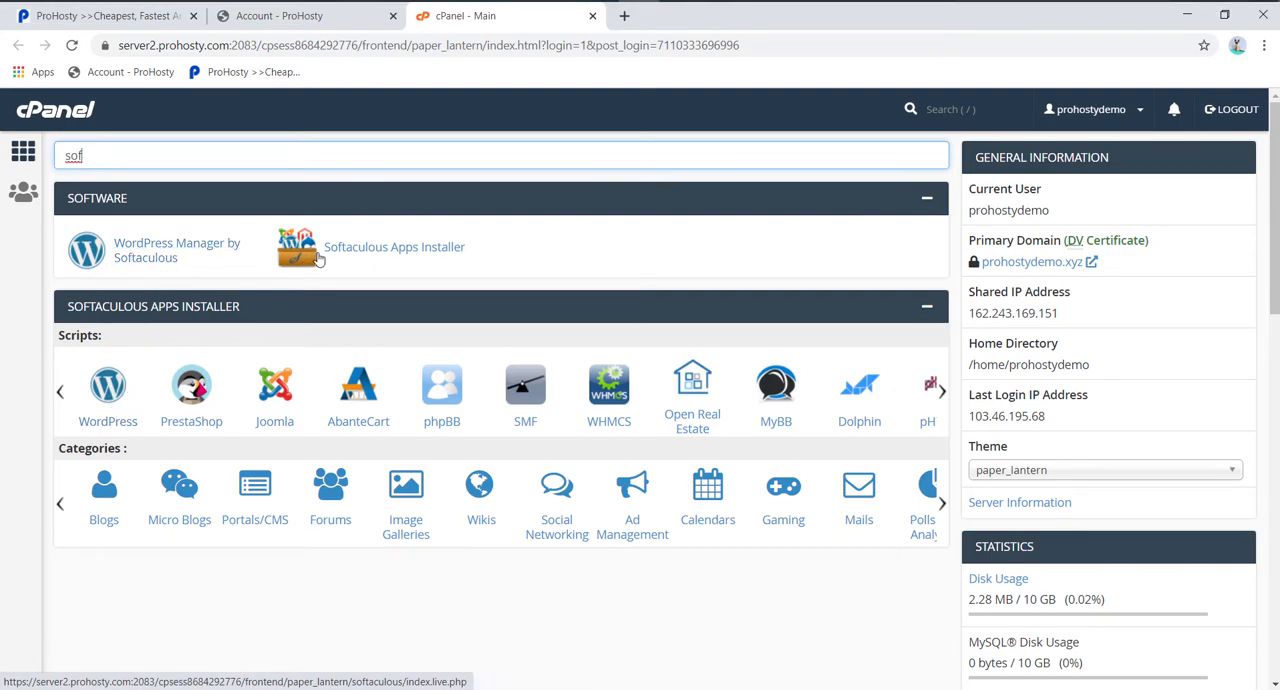
click(394, 248)
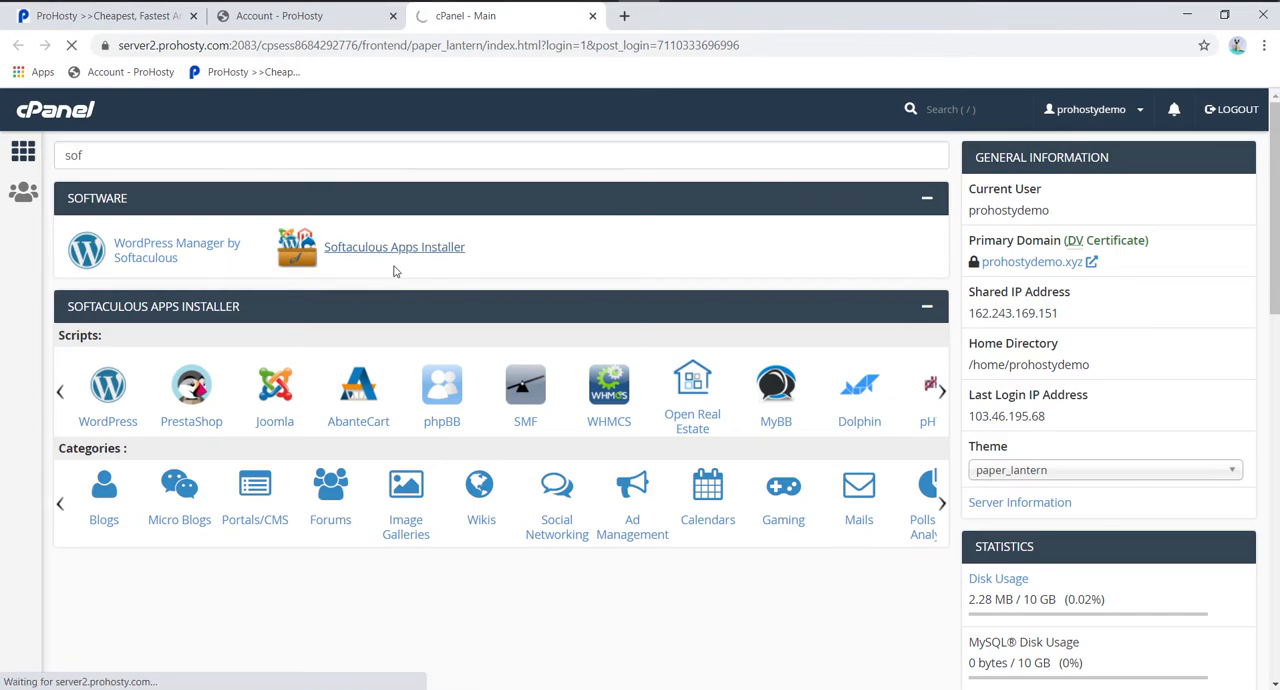
click(394, 248)
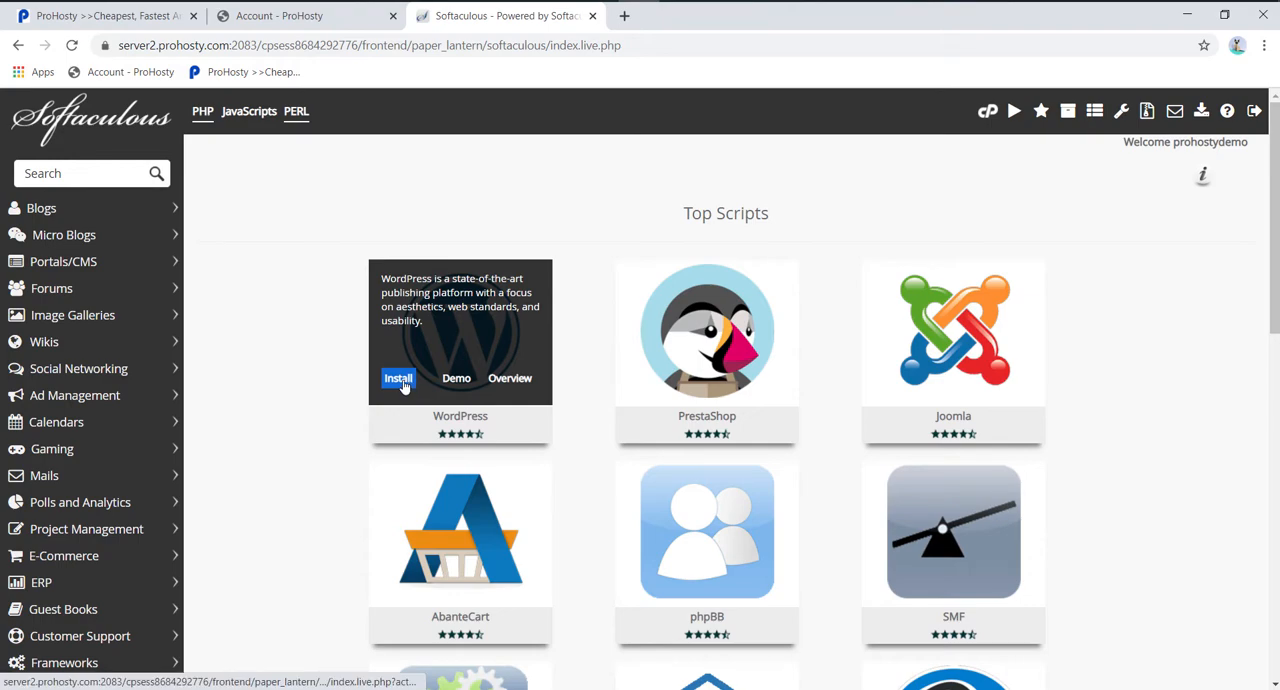
click(398, 378)
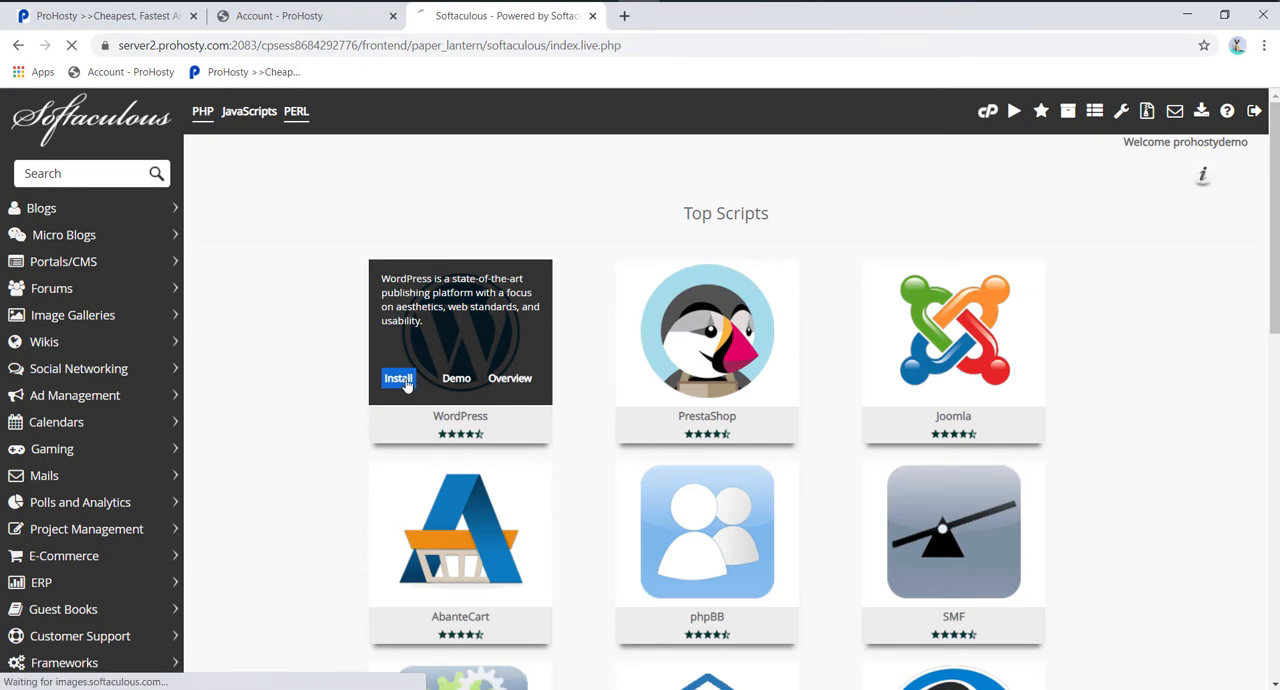
click(398, 378)
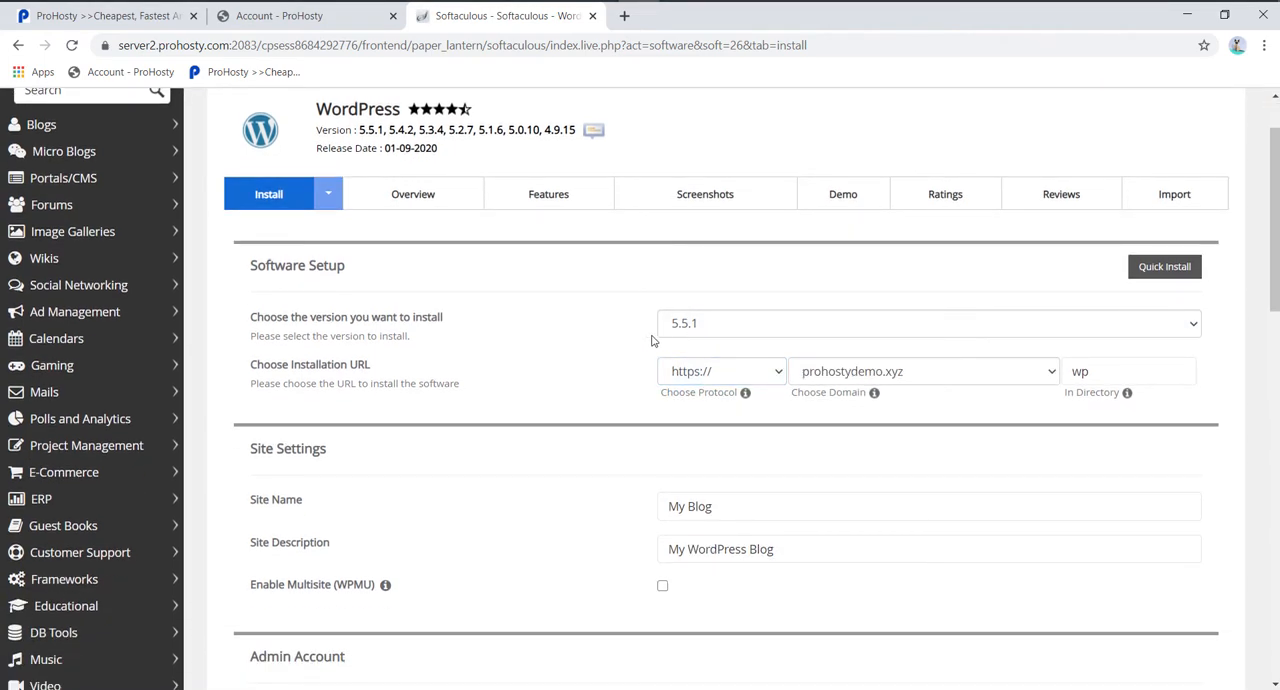
click(928, 322)
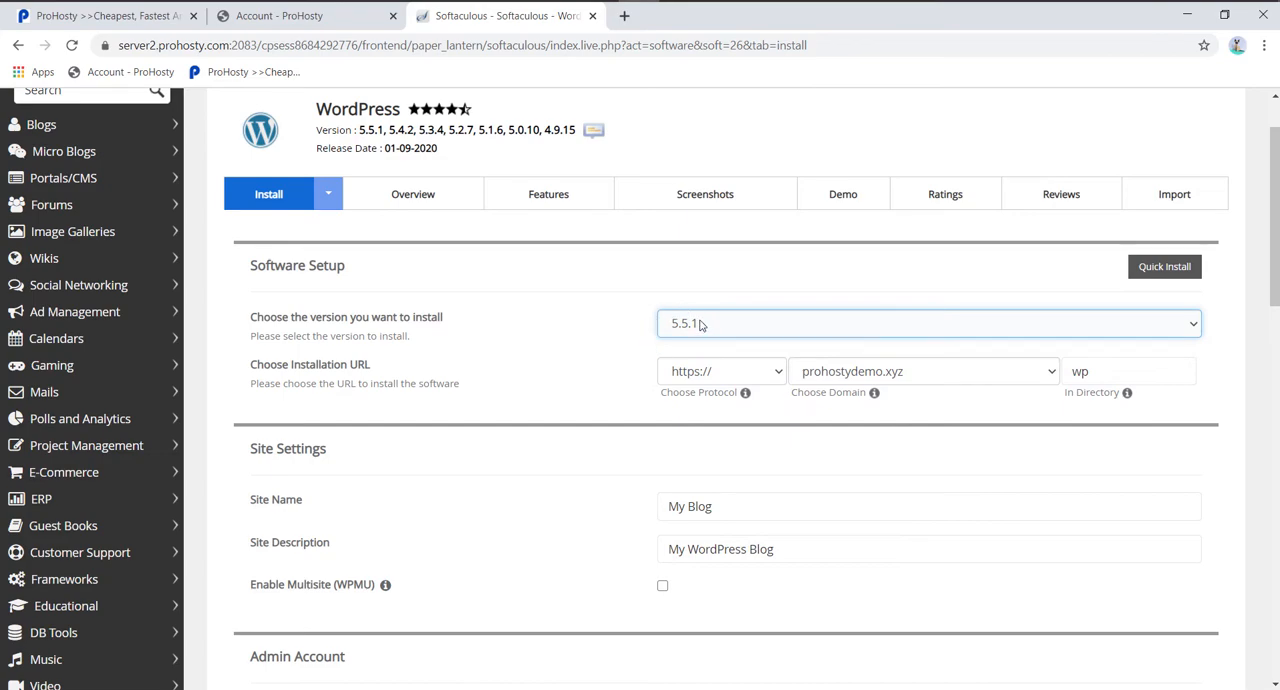
scroll(down, 3)
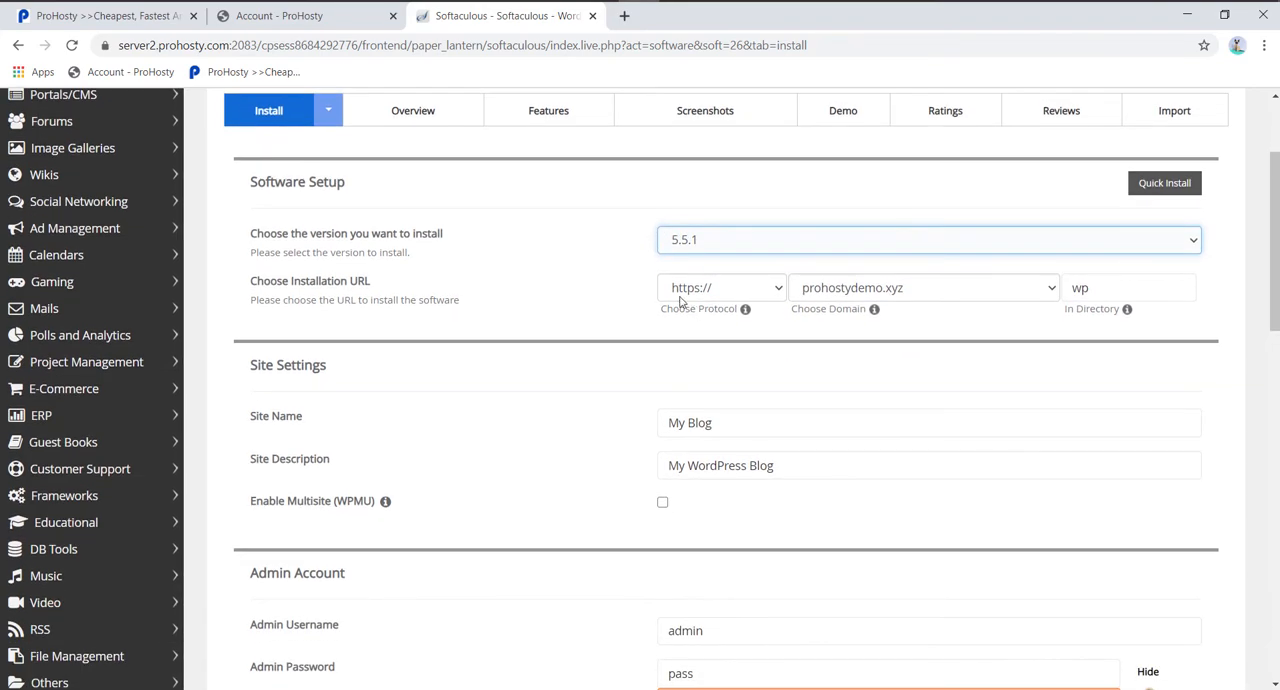
click(720, 288)
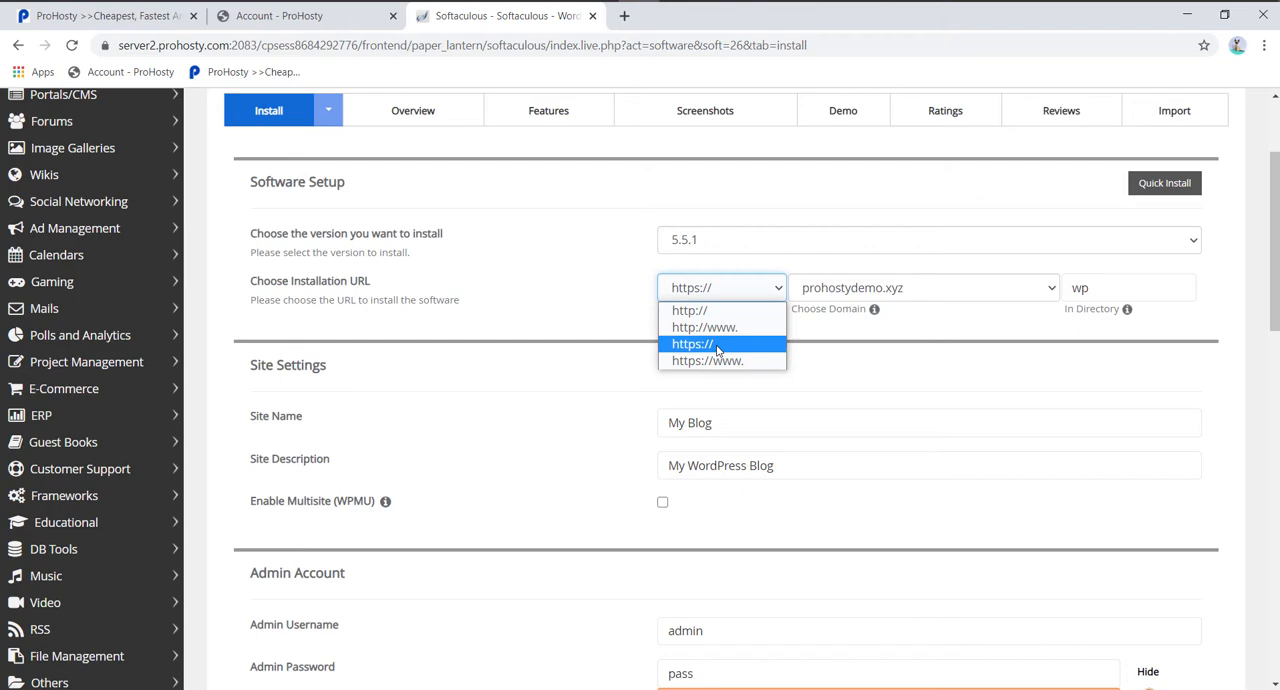
click(692, 344)
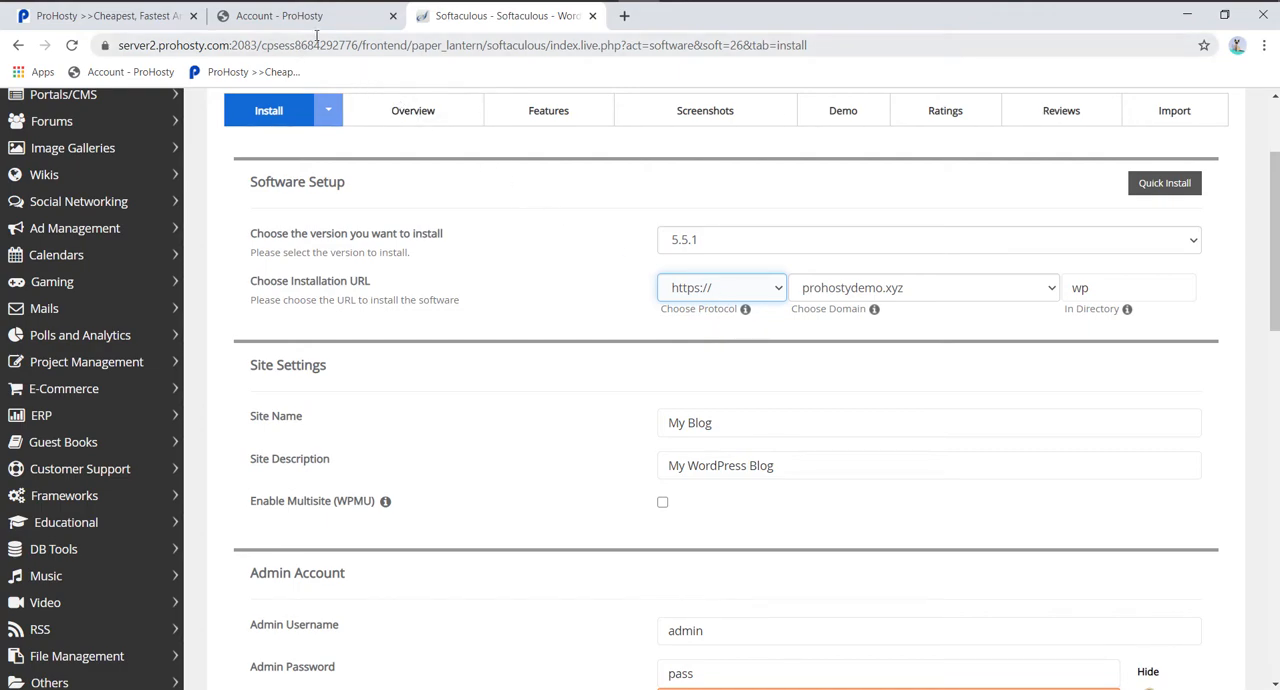
- Check the ProHosty Hosting Information, then return to the WordPress install form
click(280, 16)
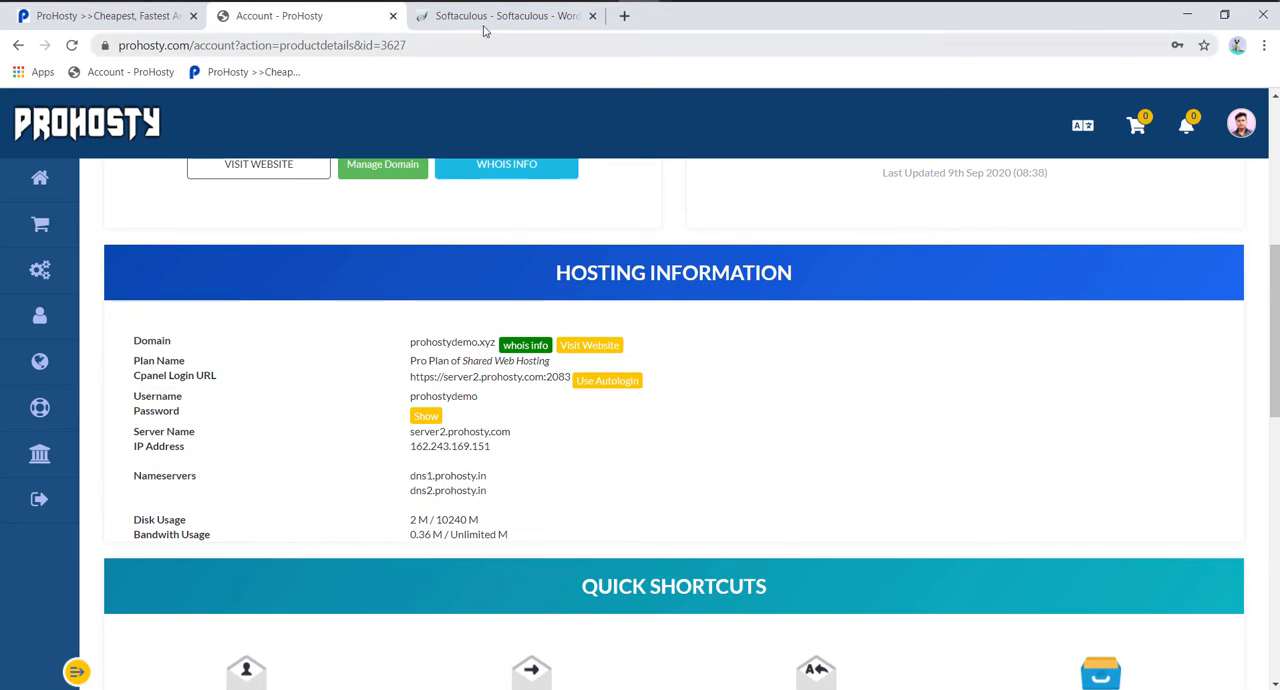
click(504, 16)
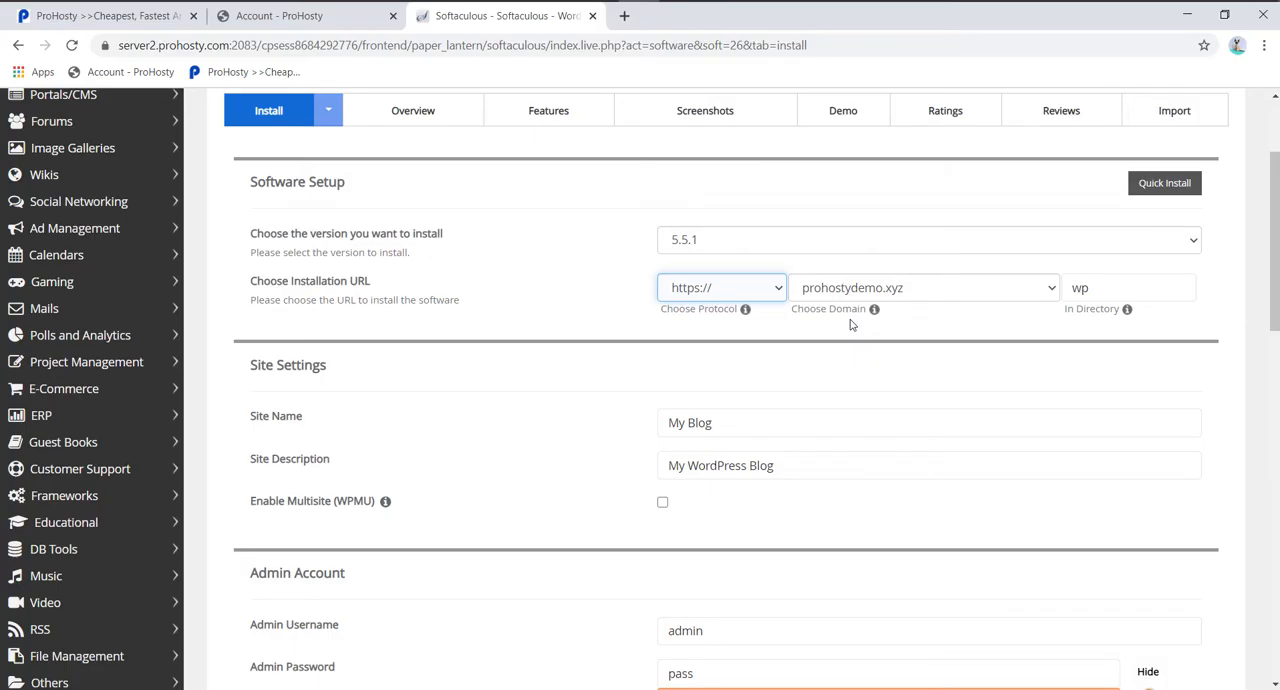
mouse_move(874, 308)
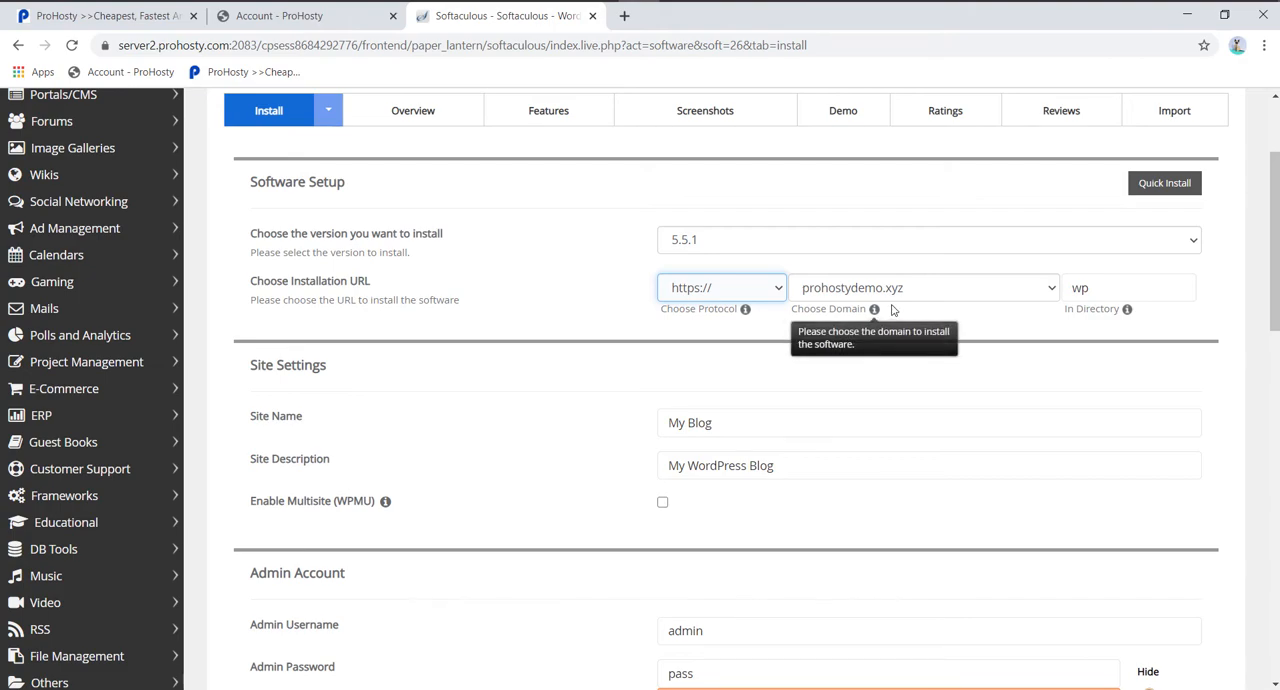
- Keep prohostydemo.xyz as the domain and clear the 'wp' directory so WordPress installs at the root
click(920, 288)
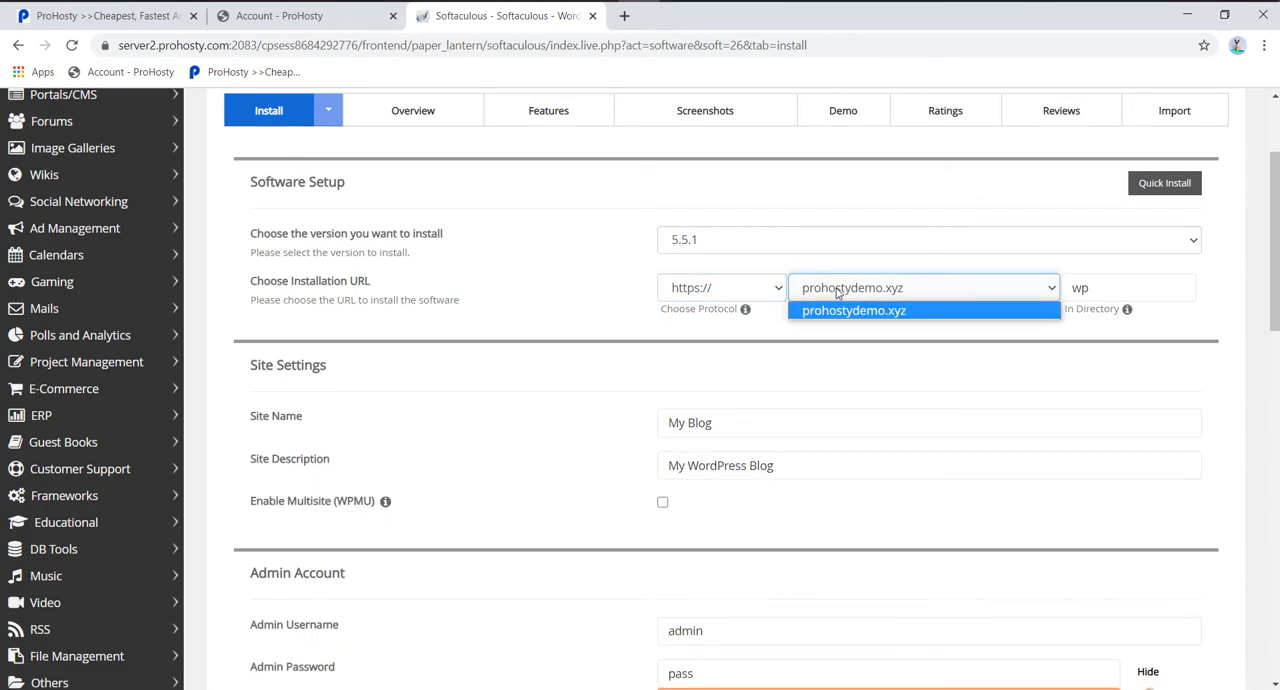
click(852, 310)
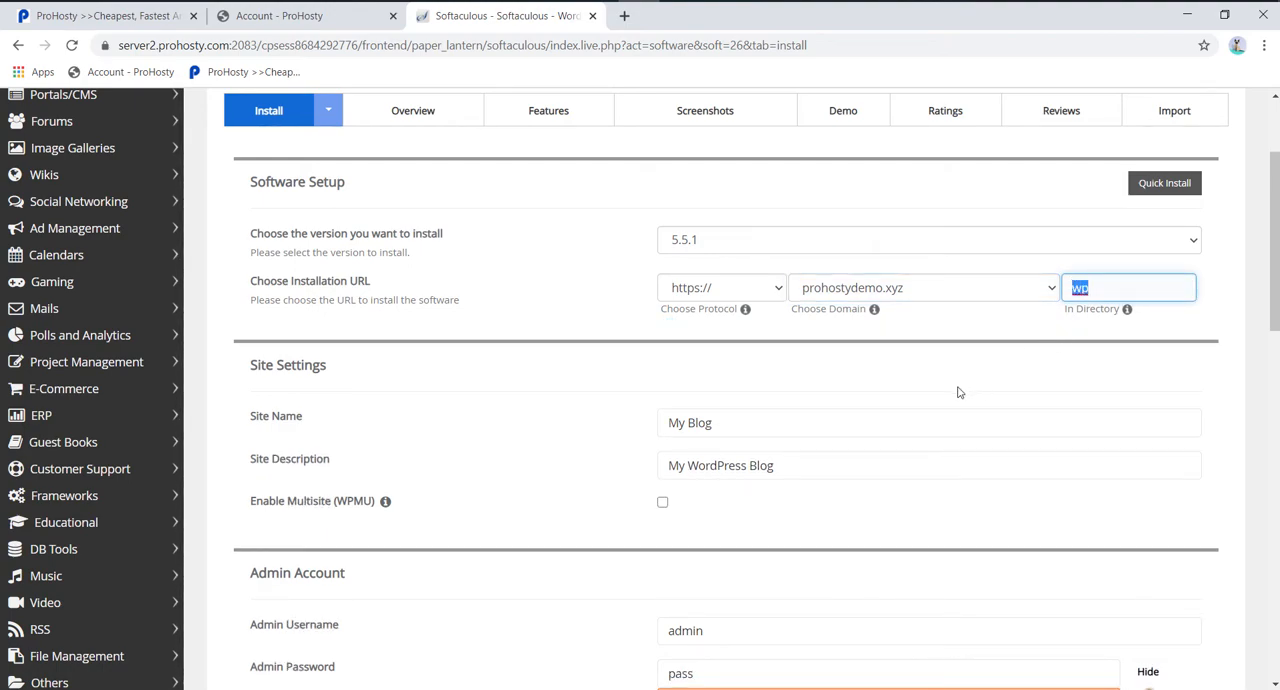
key(Backspace)
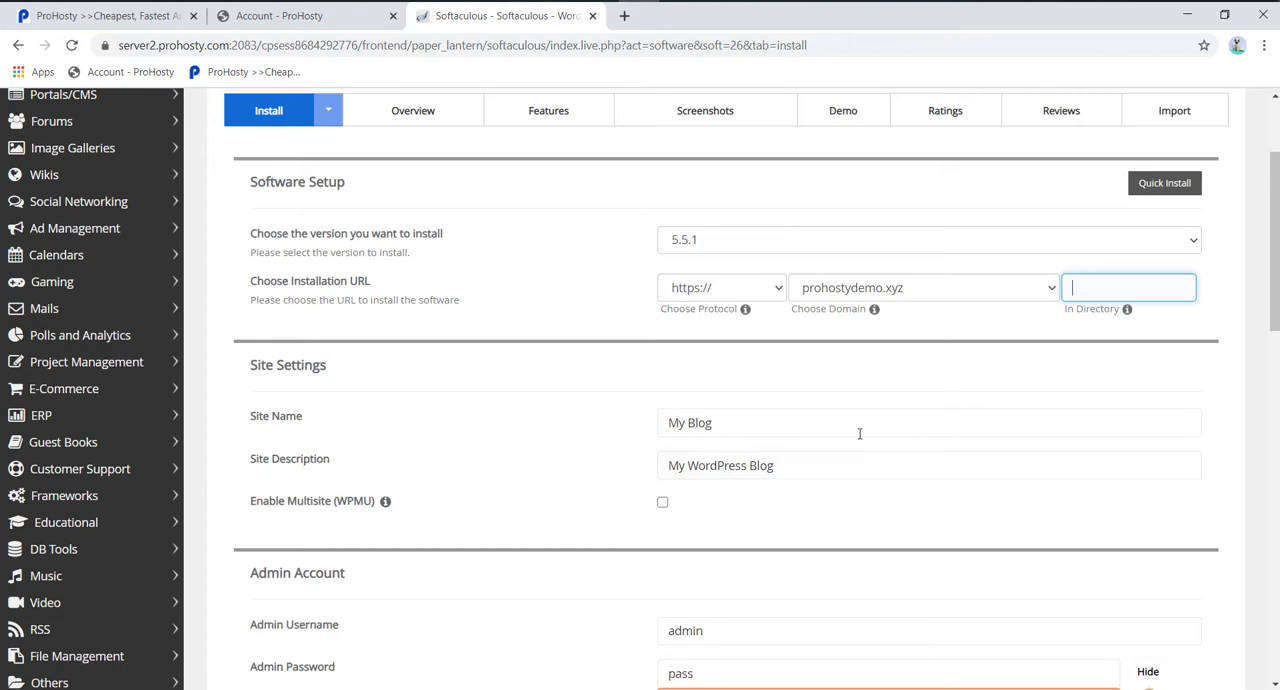
click(922, 288)
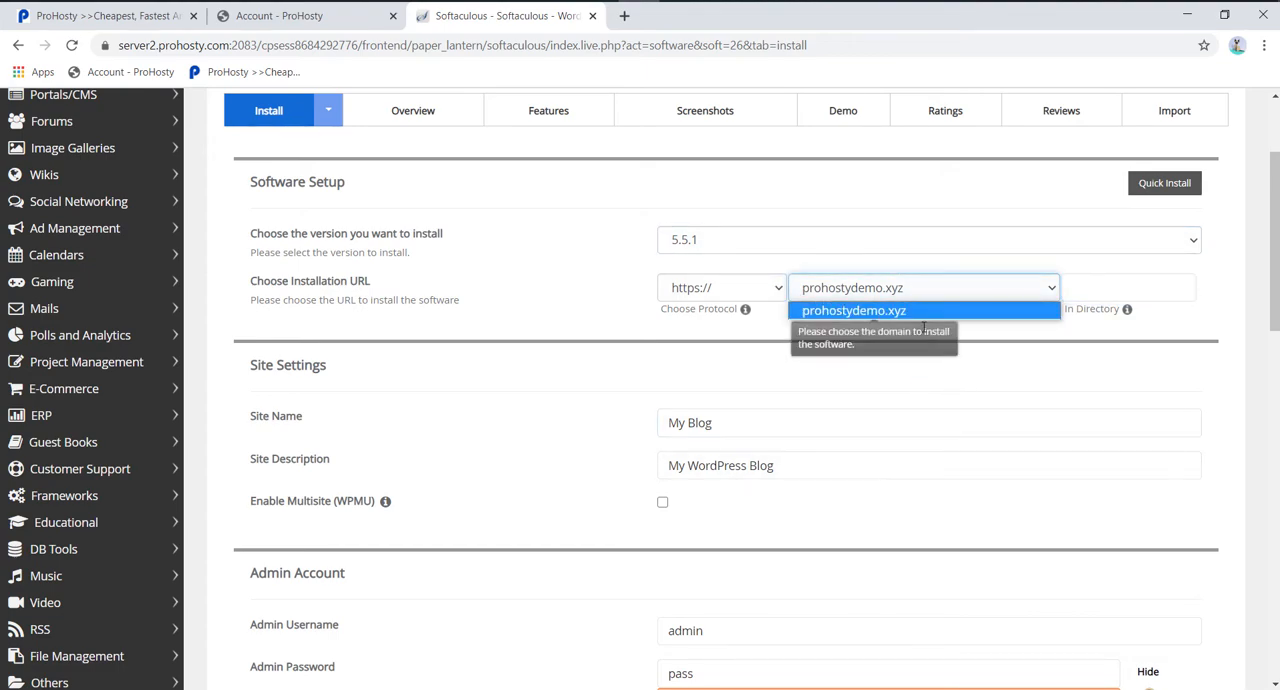
click(852, 310)
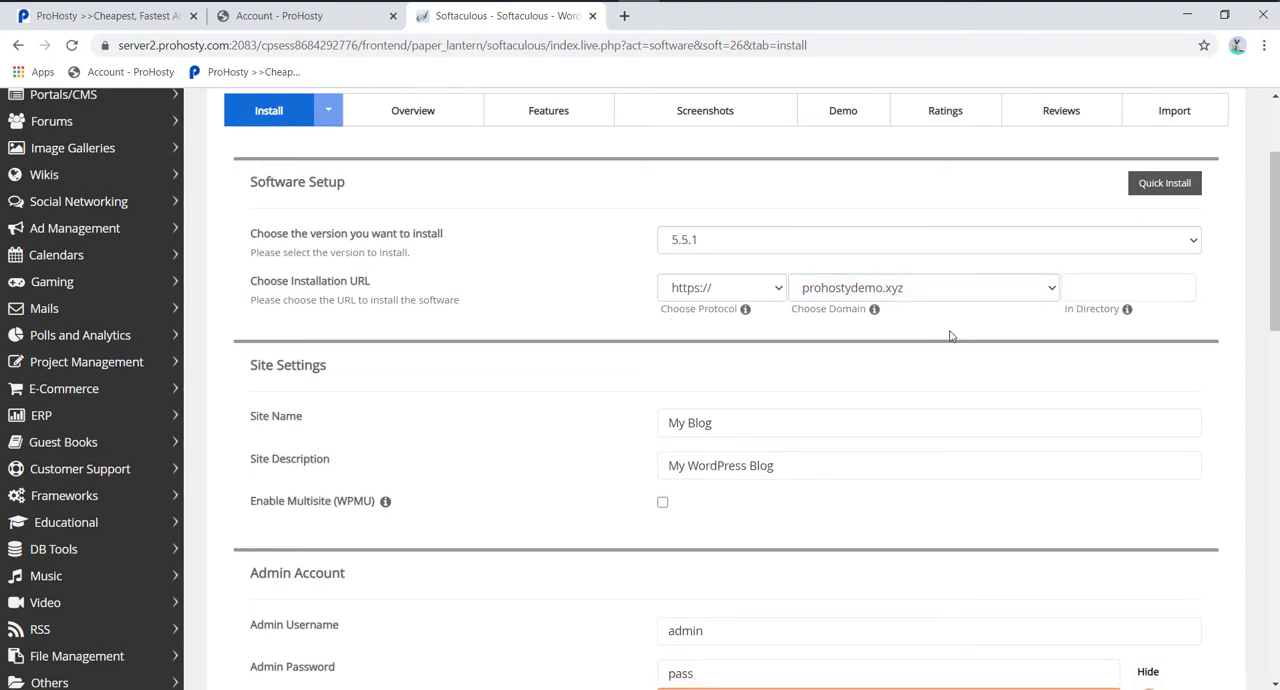
click(920, 288)
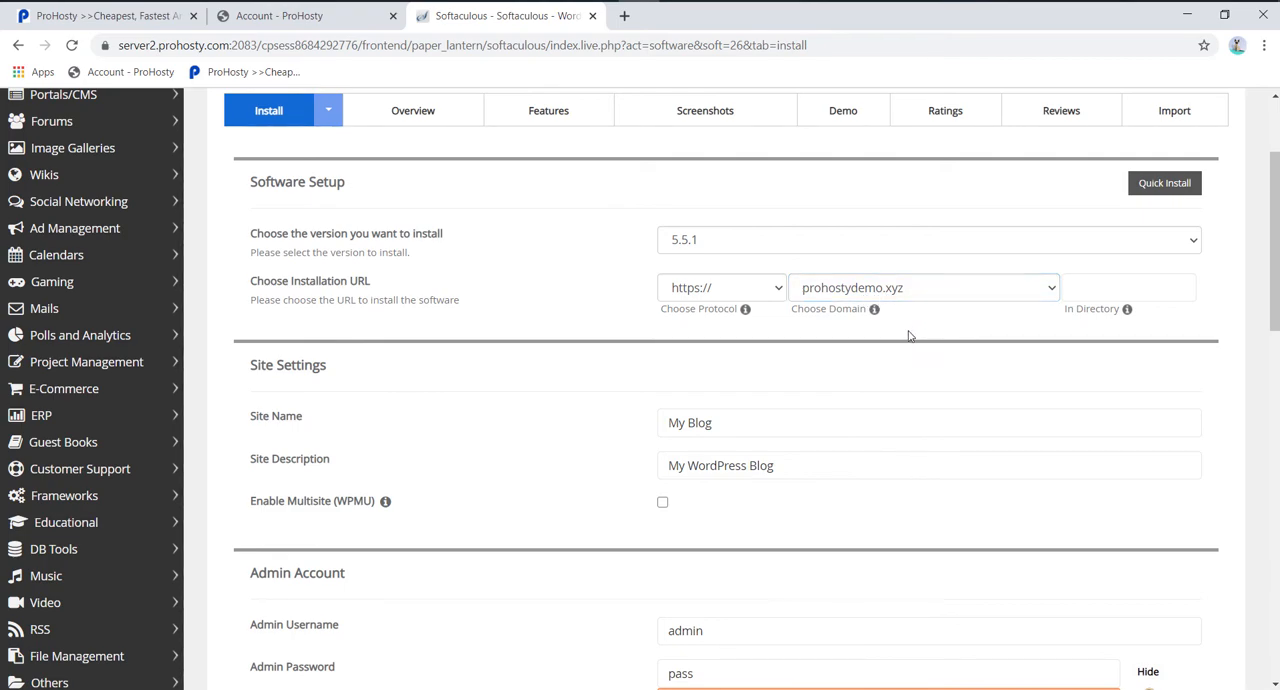
click(1128, 288)
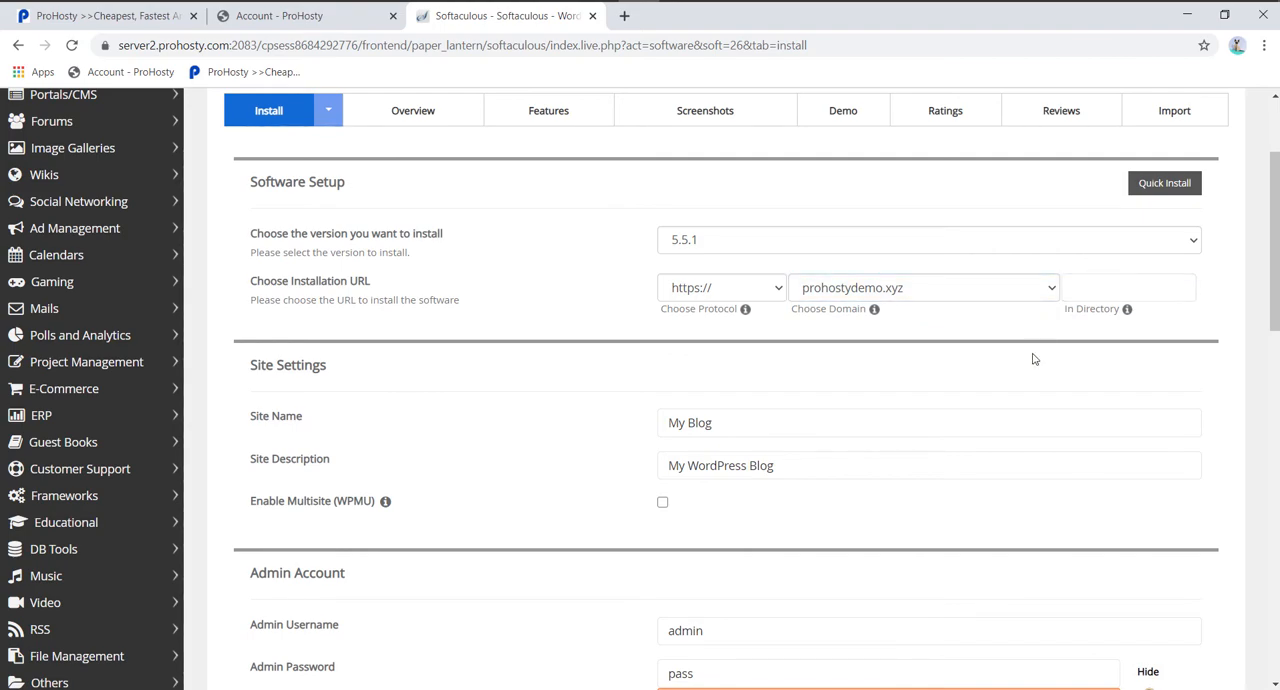
scroll(down, 3)
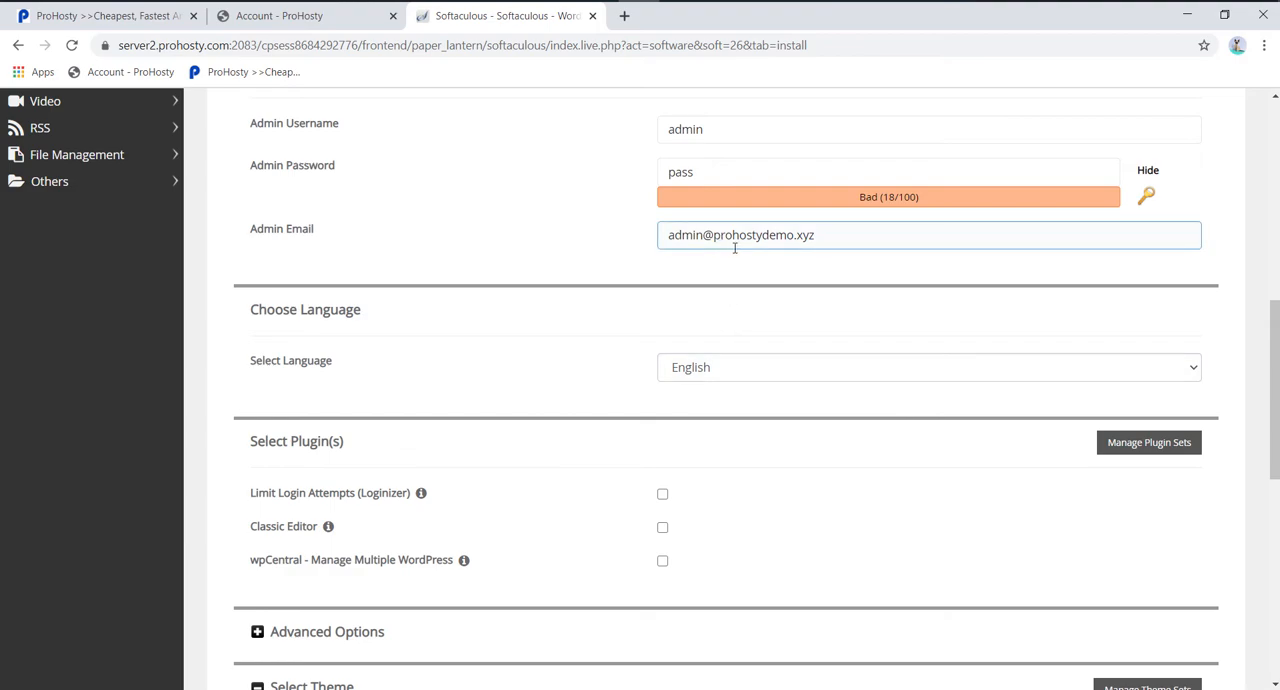
click(888, 172)
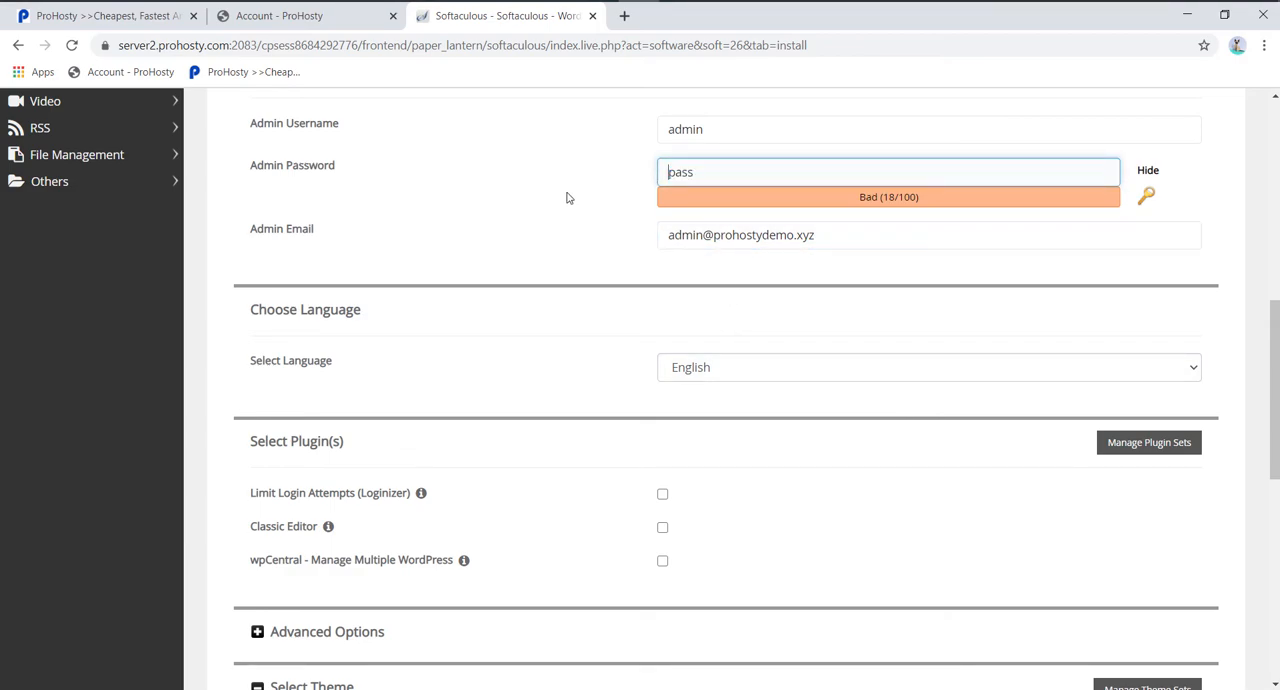
scroll(down, 3)
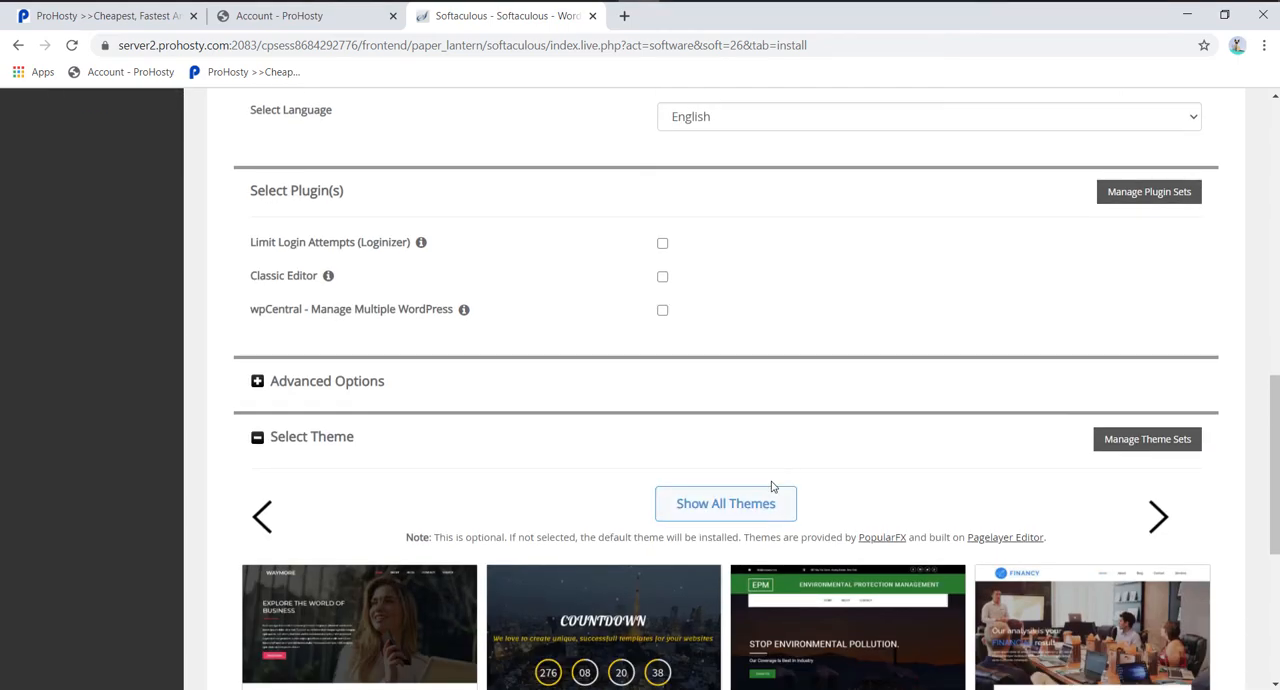
scroll(down, 3)
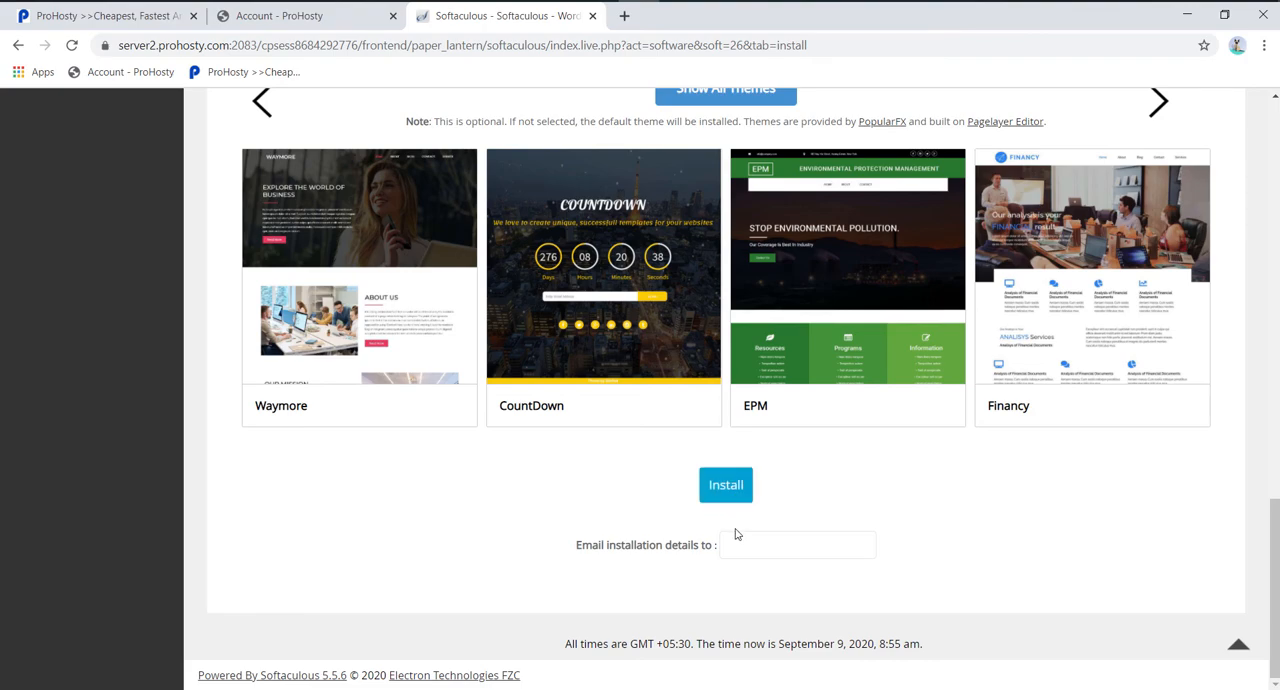
click(796, 544)
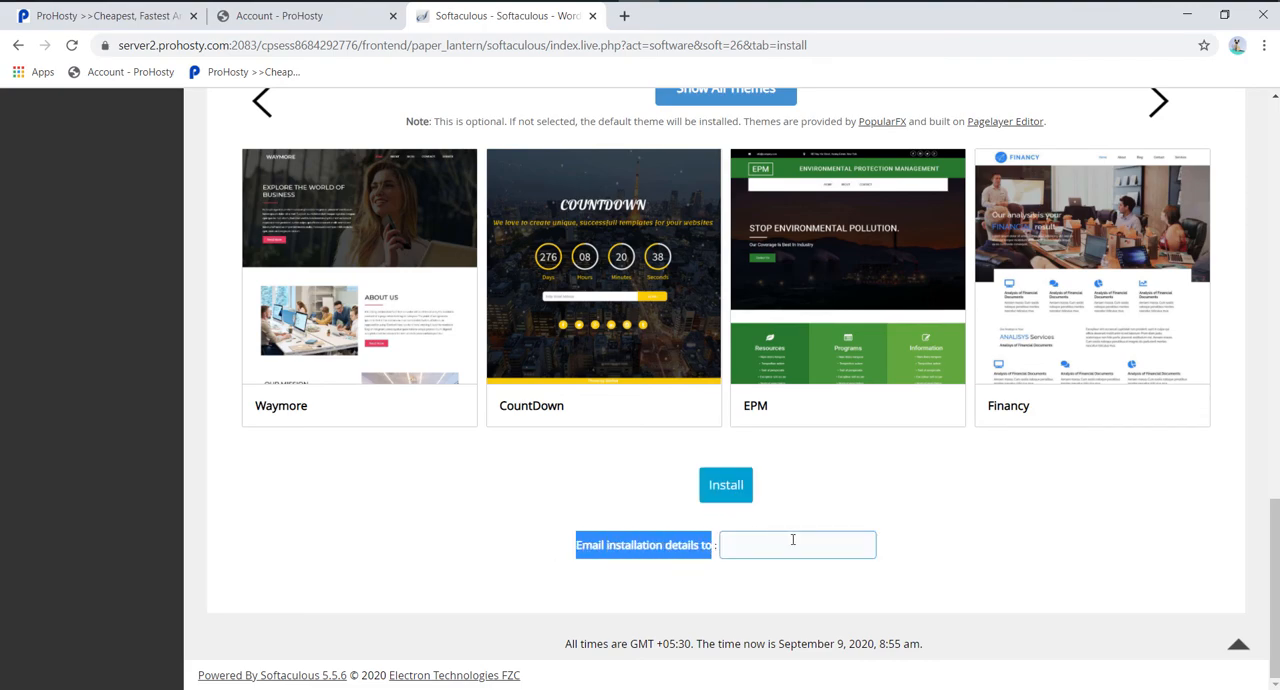
click(724, 484)
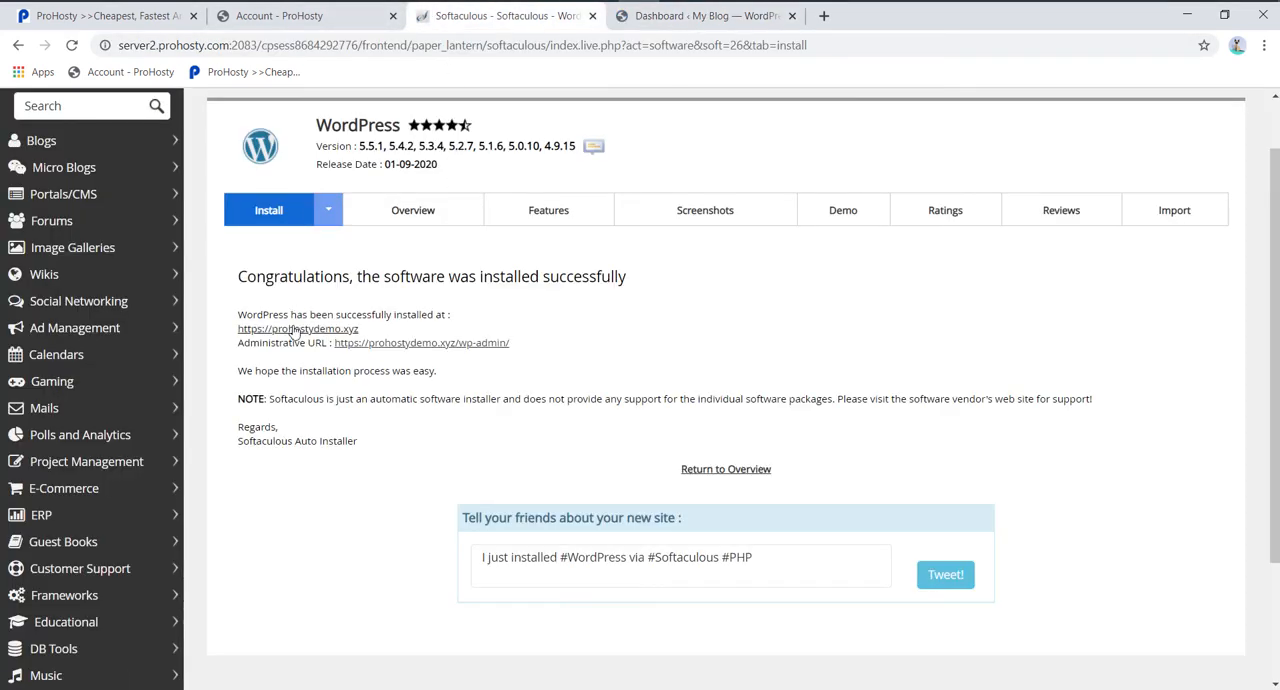
- Open the newly installed My Blog site at prohostydemo.xyz from the success page
click(296, 328)
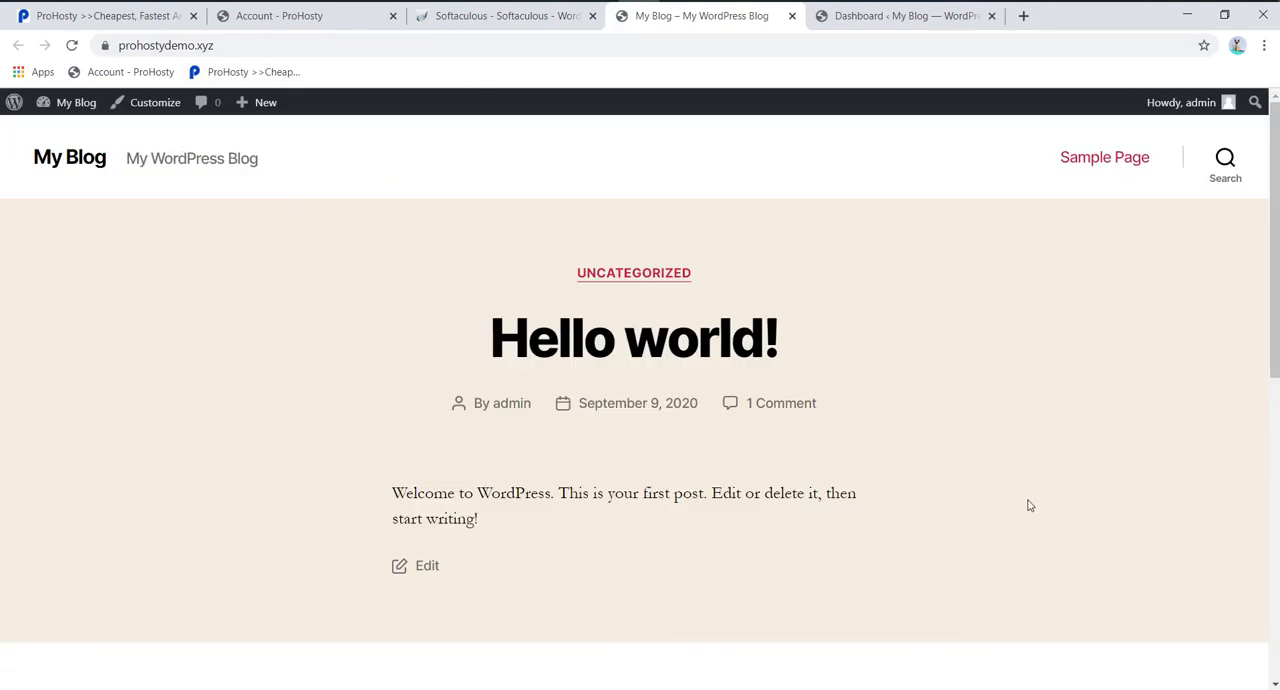
- Scroll the Hello world front page, then switch to the My Blog admin dashboard
scroll(down, 3)
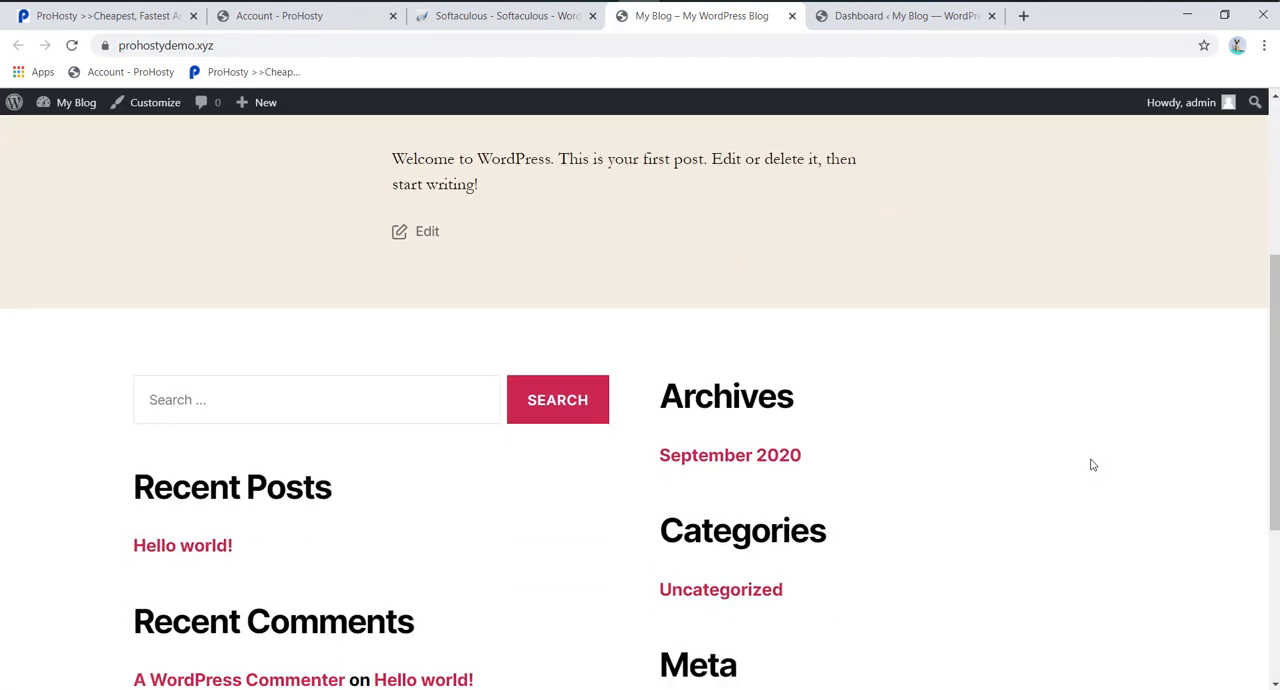
click(904, 16)
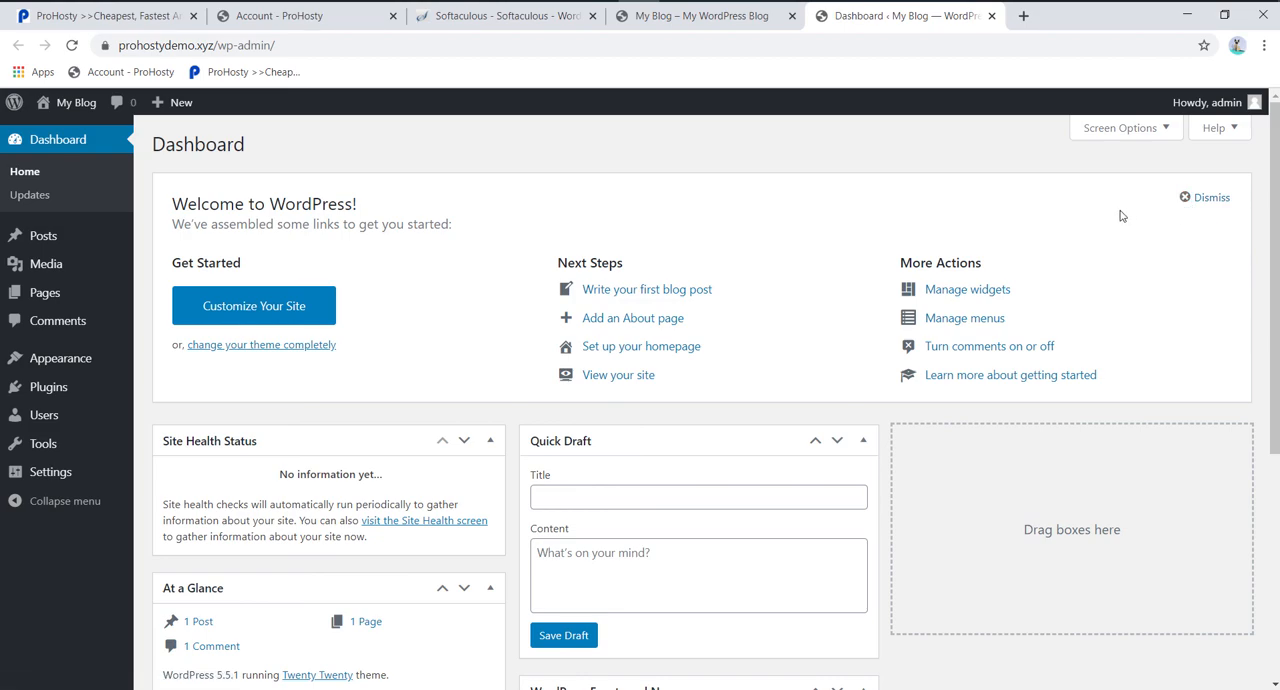
mouse_move(1128, 216)
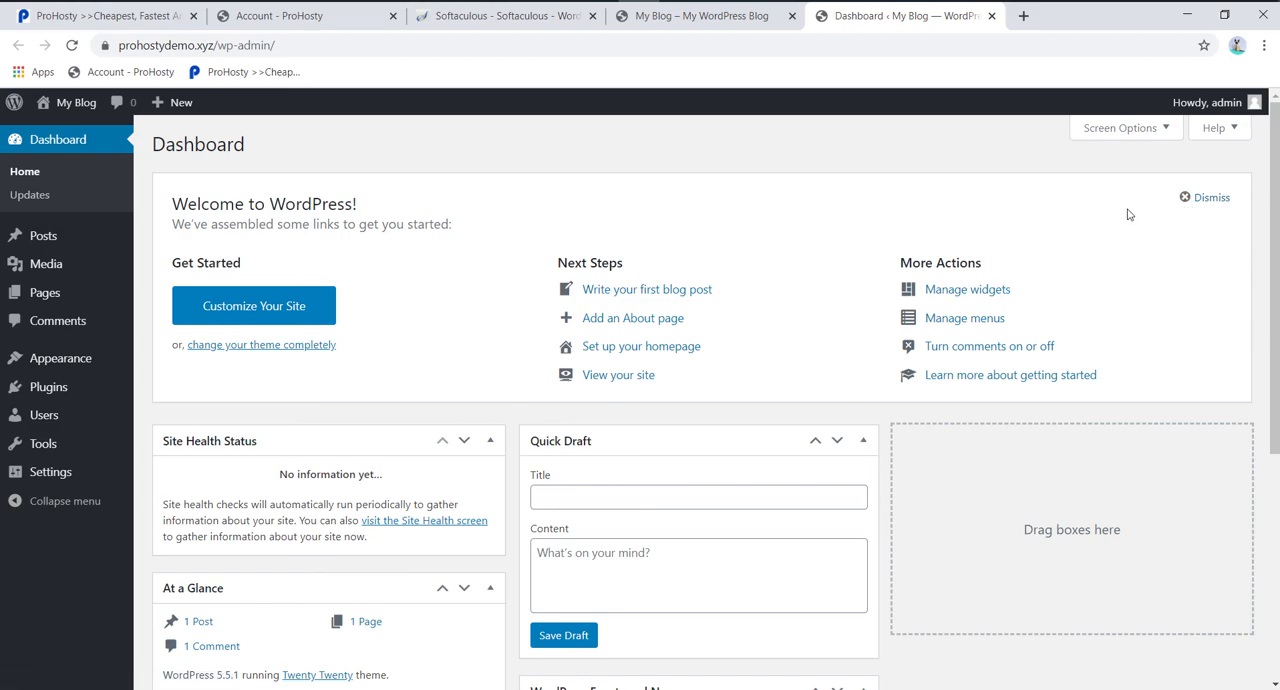